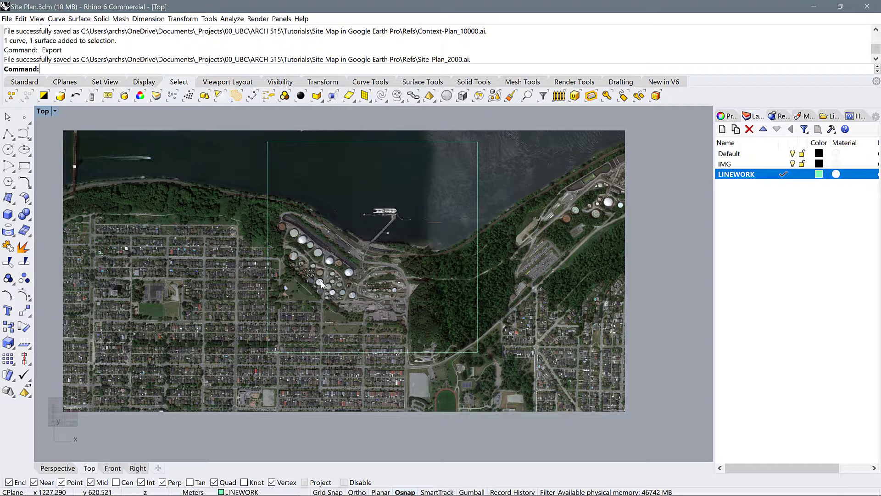
mouse_move(303, 244)
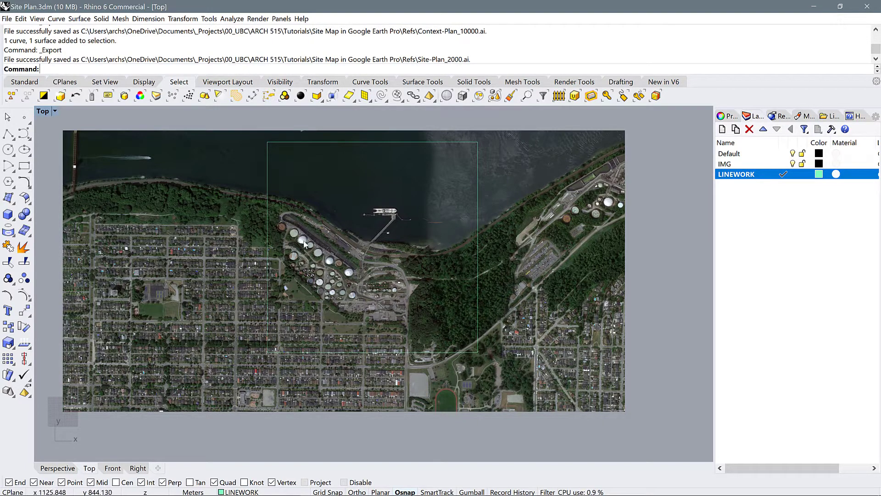
mouse_move(334, 275)
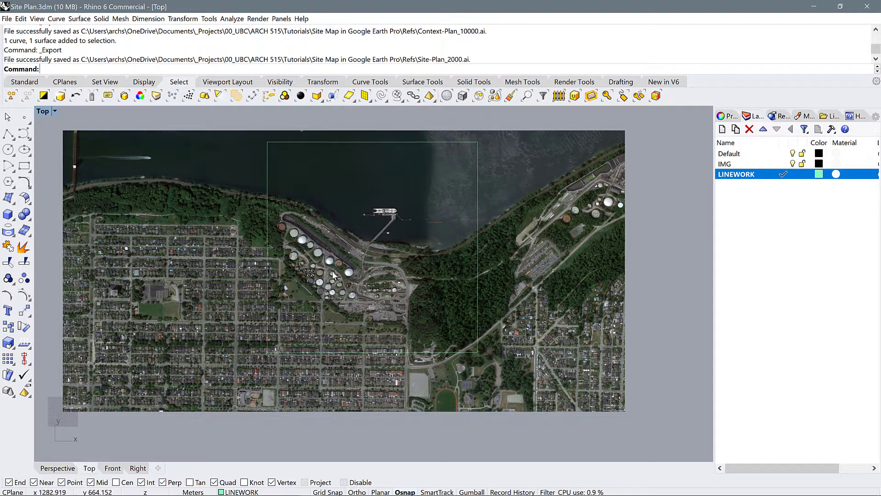
mouse_move(275, 287)
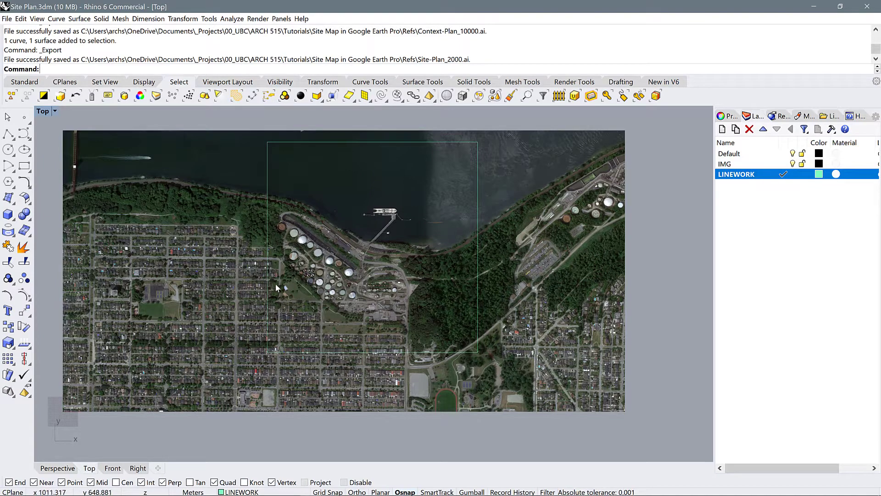
mouse_move(385, 342)
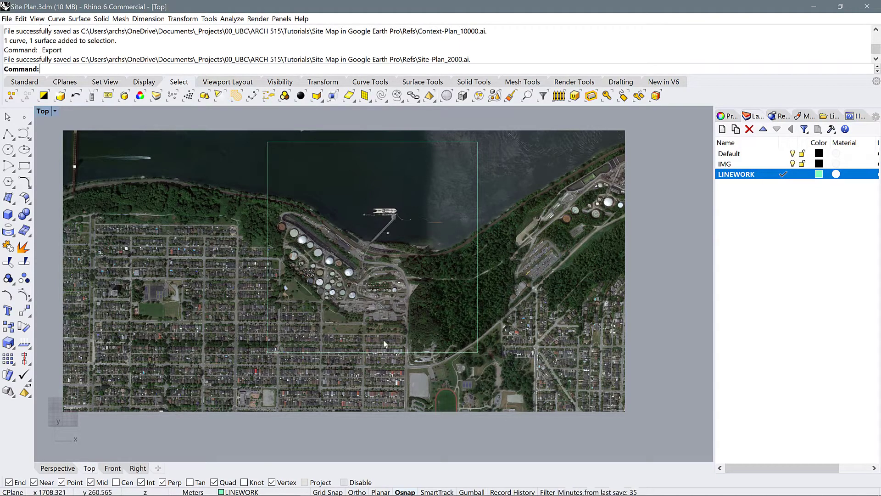
Step: Zoom out over the aerial image around the oil tank farm site
scroll(down, 3)
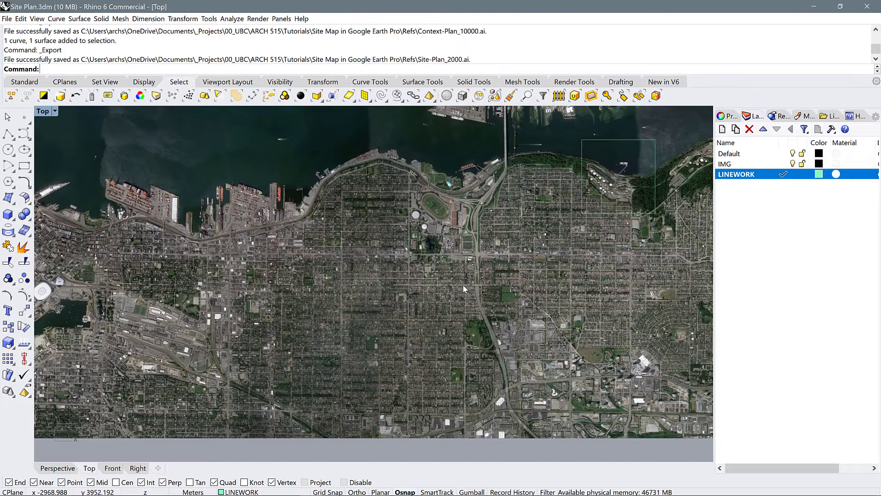
mouse_move(466, 341)
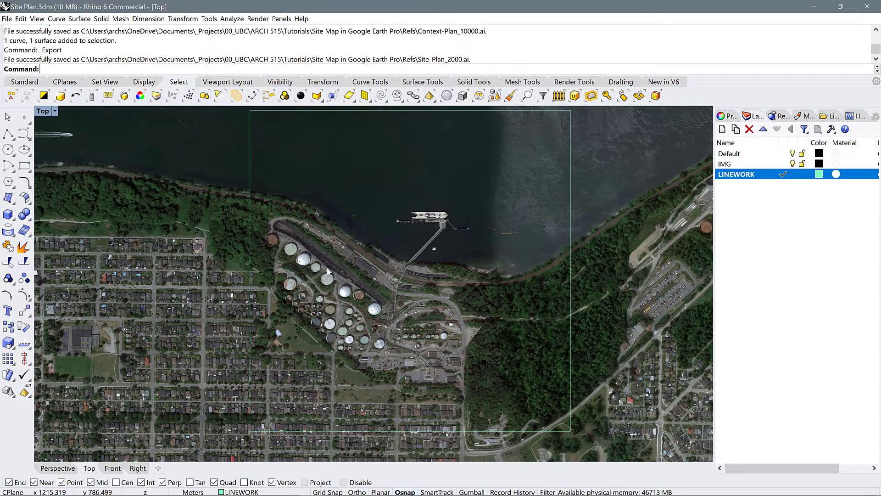
mouse_move(312, 353)
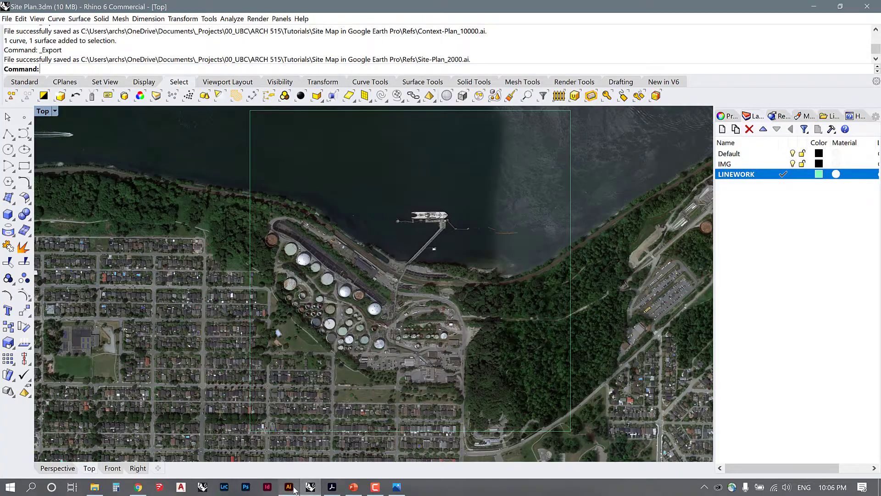
Step: In Illustrator, draw a small circle over an oil tank on the site inset
click(288, 486)
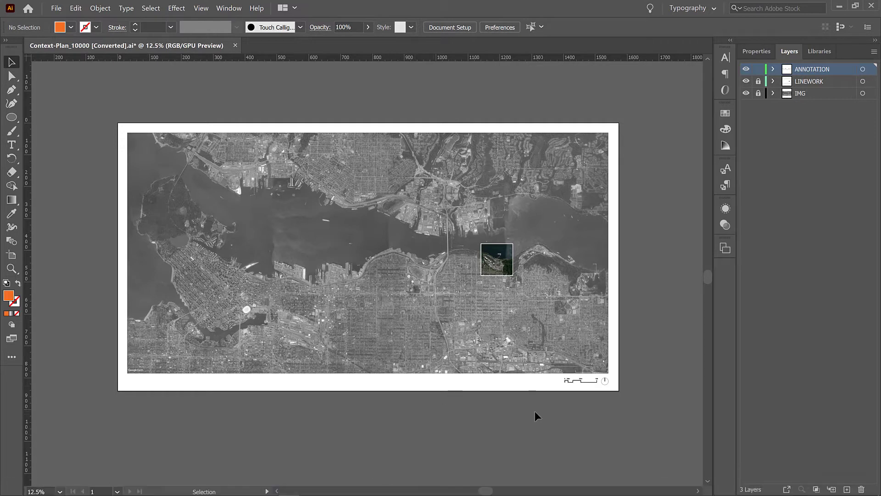
mouse_move(517, 322)
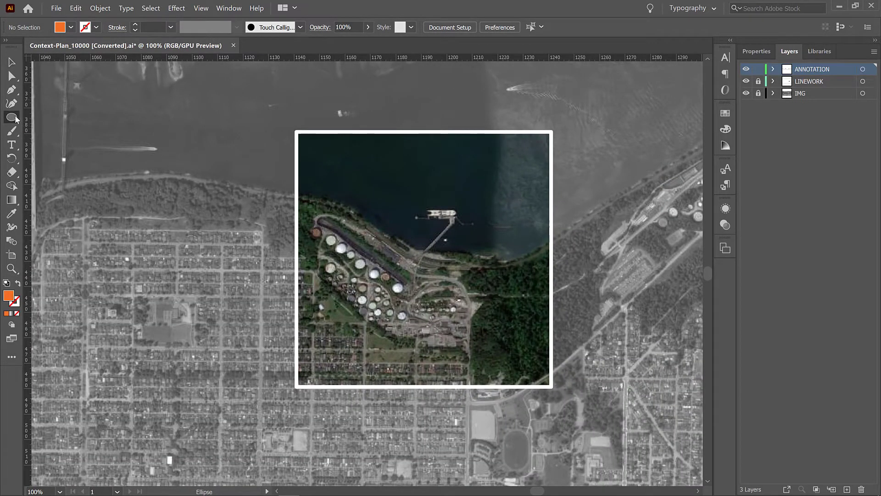
click(11, 118)
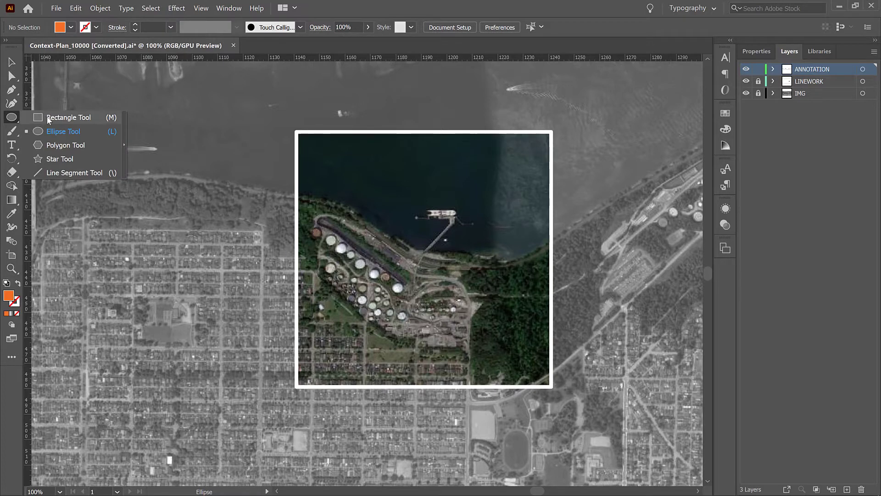
click(68, 117)
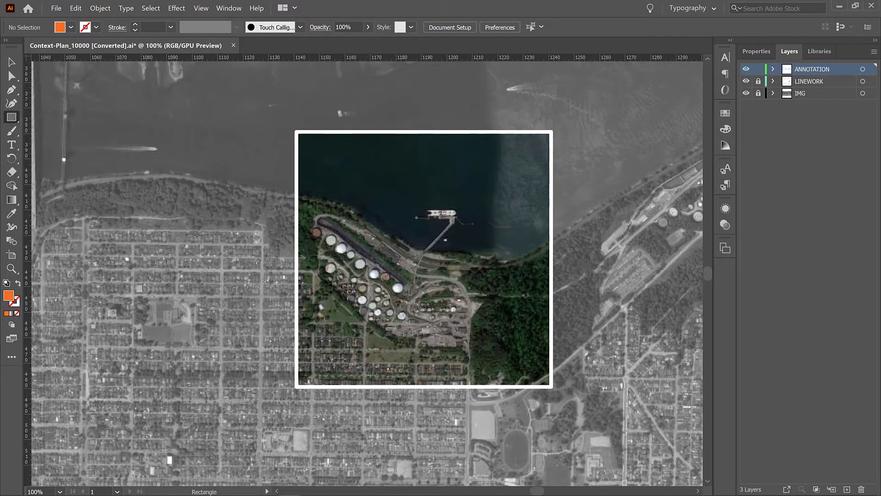
click(11, 117)
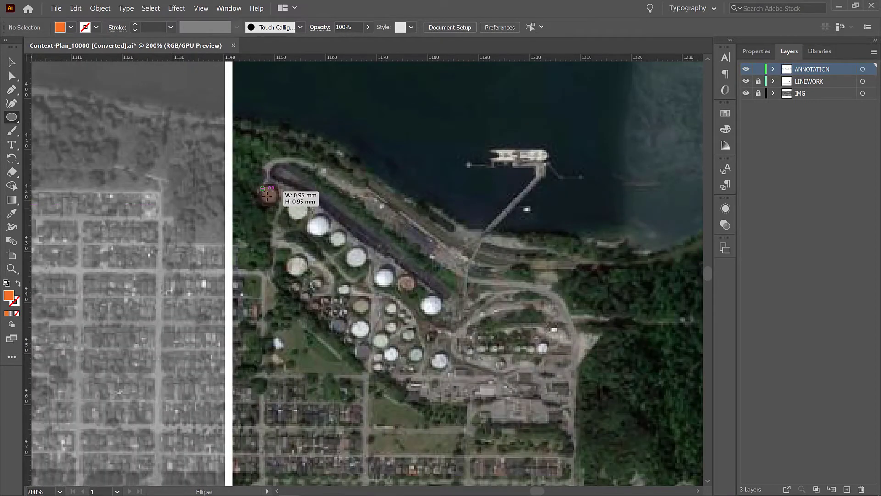
drag(267, 193, 290, 198)
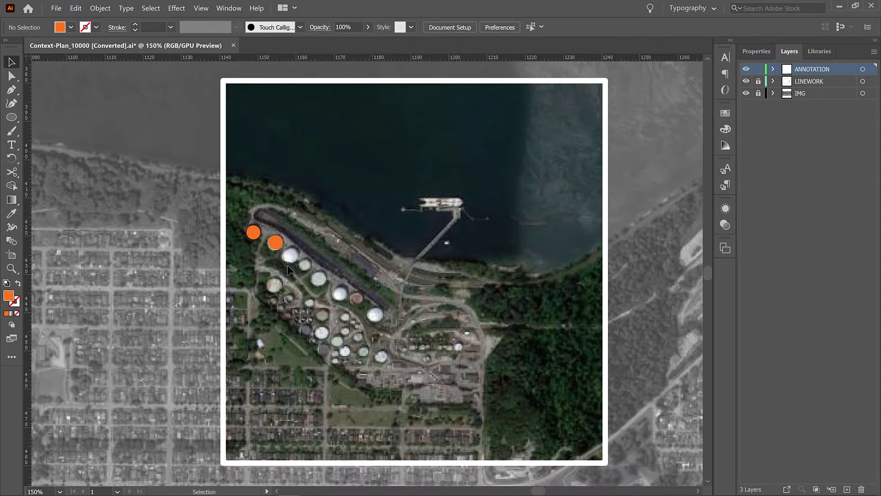
mouse_move(425, 308)
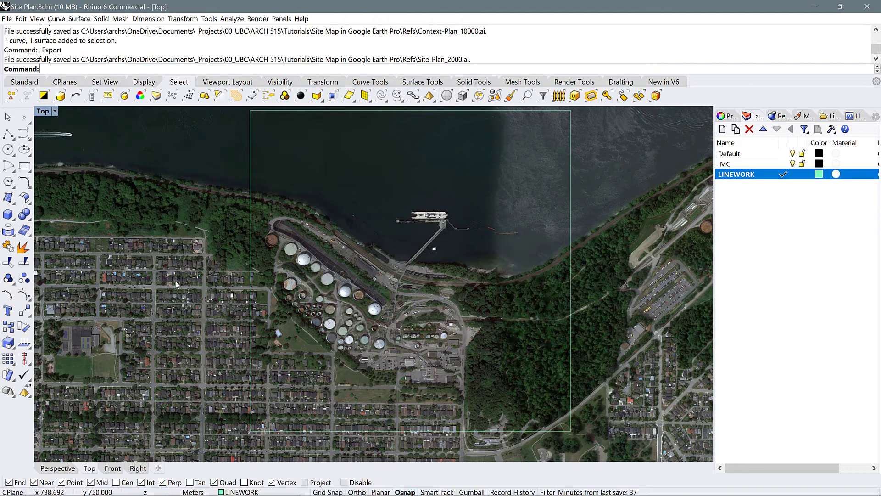
mouse_move(329, 295)
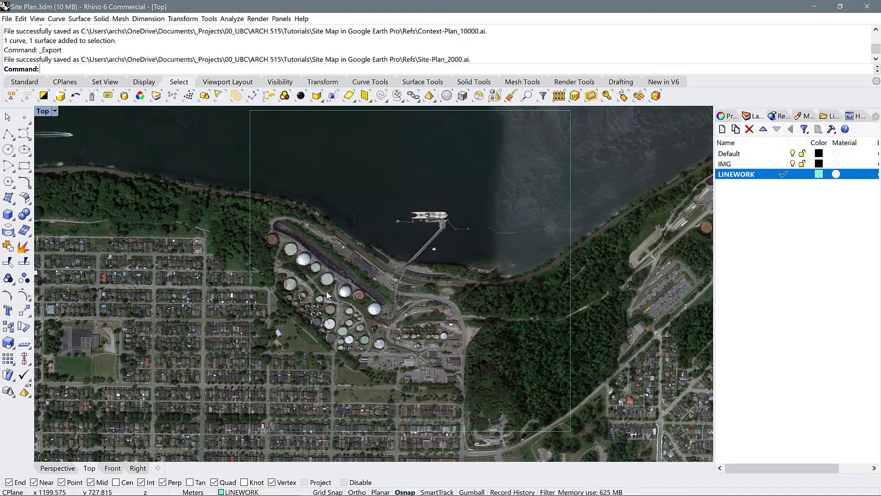
mouse_move(337, 275)
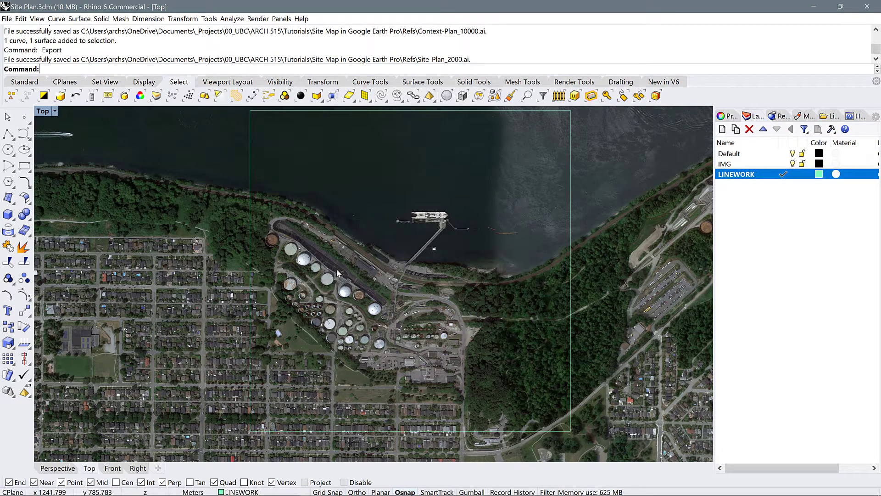
mouse_move(275, 197)
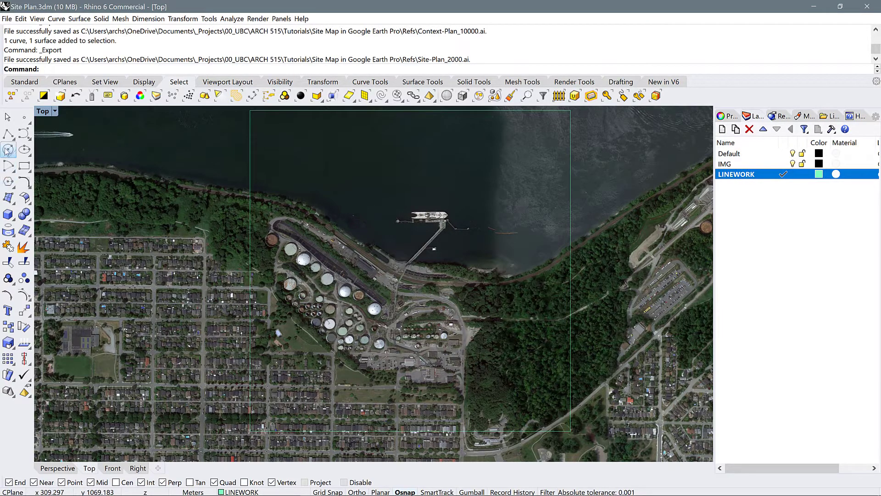
mouse_move(8, 135)
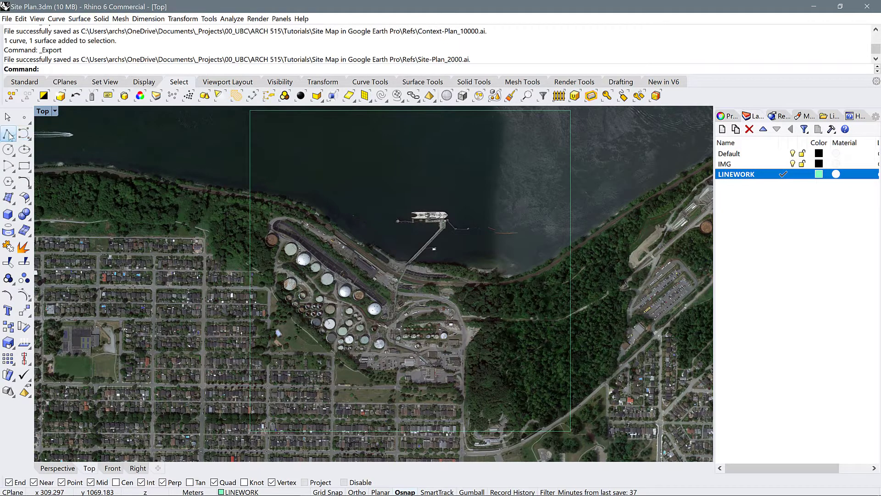
mouse_move(8, 133)
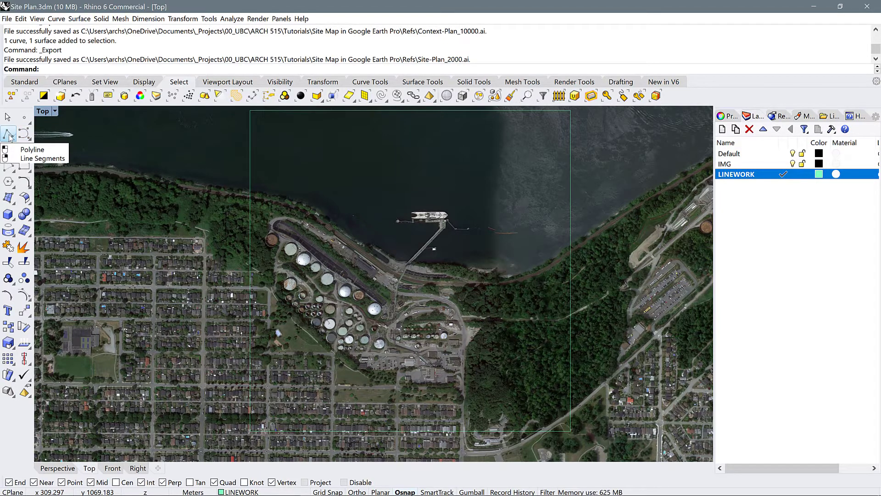
Step: Back in Rhino, open the Polyline tool flyout in the left toolbar
click(8, 135)
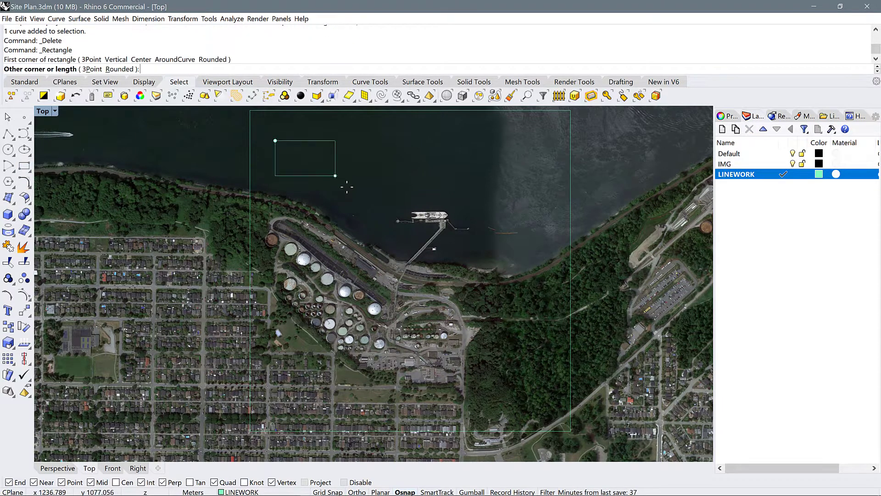
Step: Finish the test rectangle over the water and select its curve
click(334, 175)
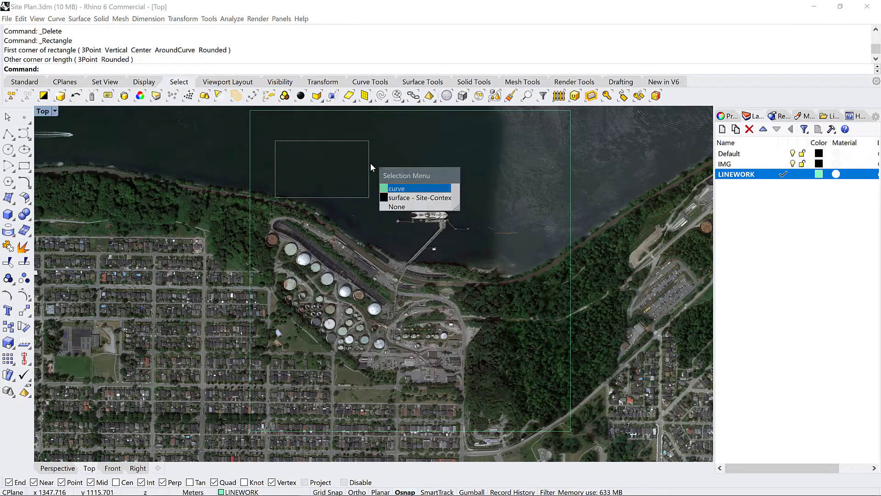
click(396, 188)
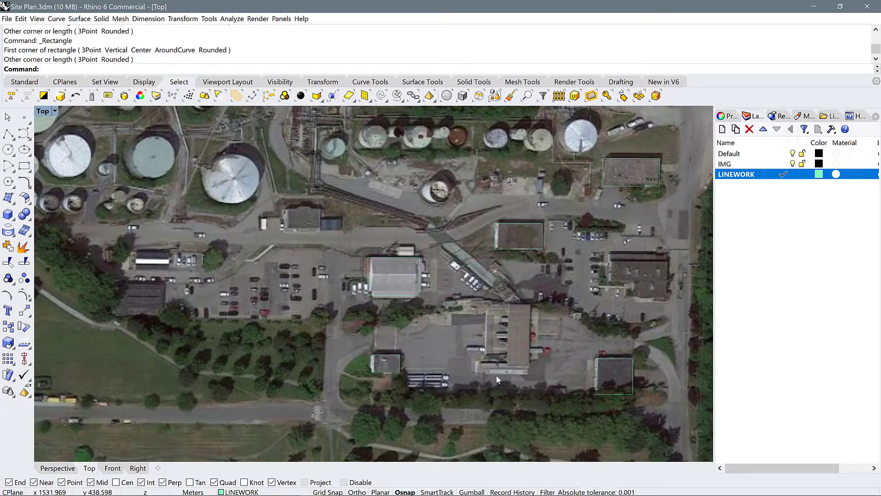
mouse_move(438, 365)
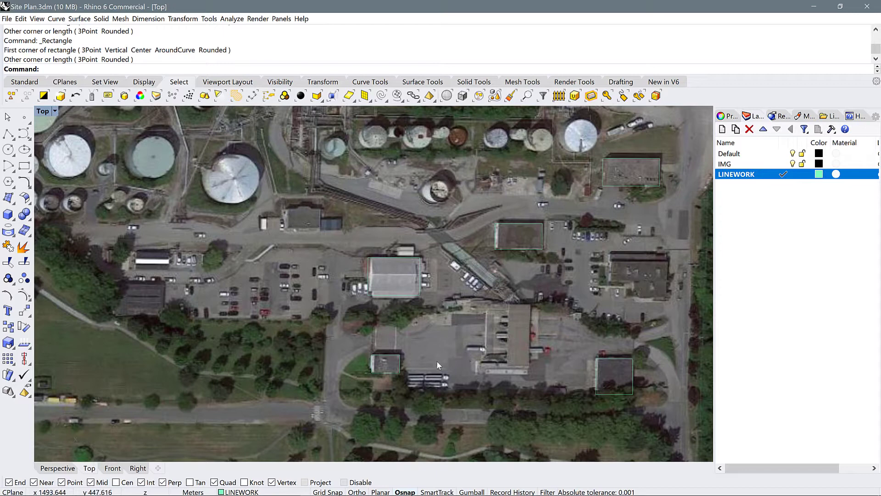
mouse_move(488, 351)
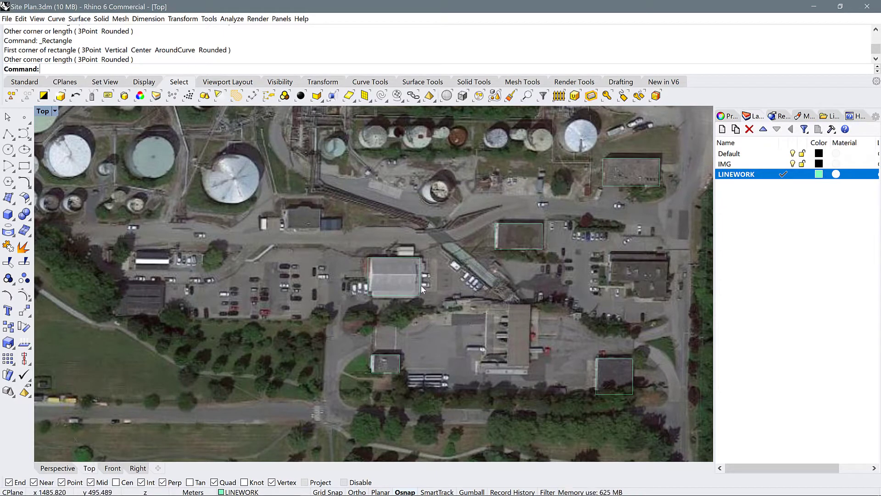
mouse_move(413, 324)
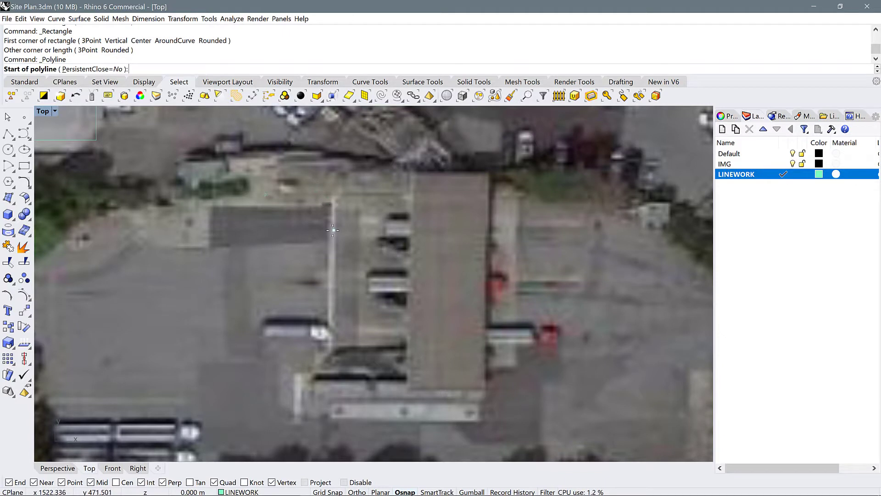
Step: Trace the central building's corners with a polyline, then select the outline curve
click(332, 229)
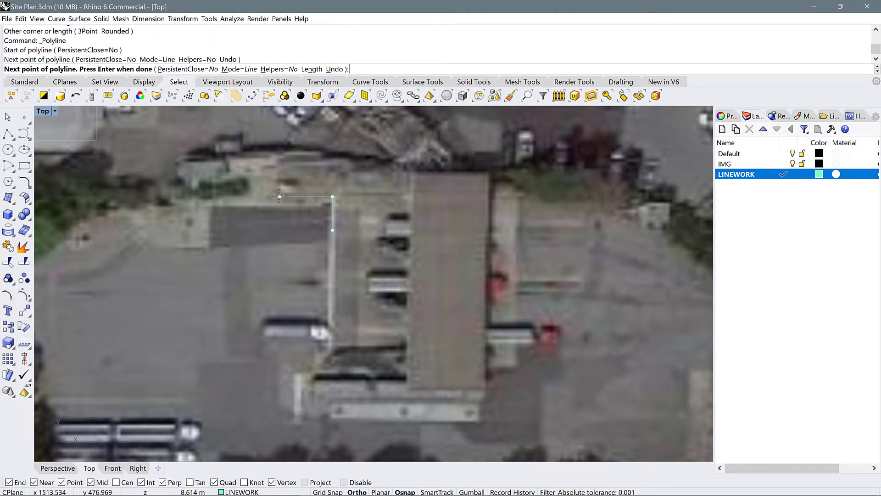
click(320, 152)
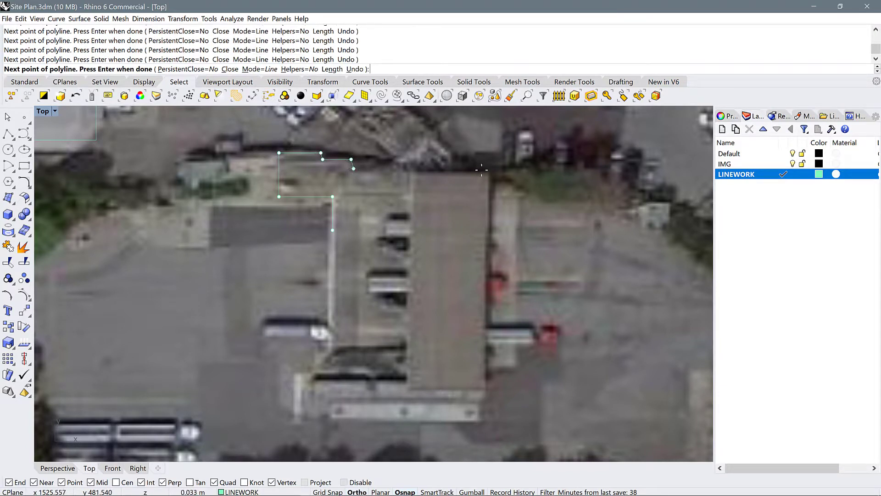
click(493, 327)
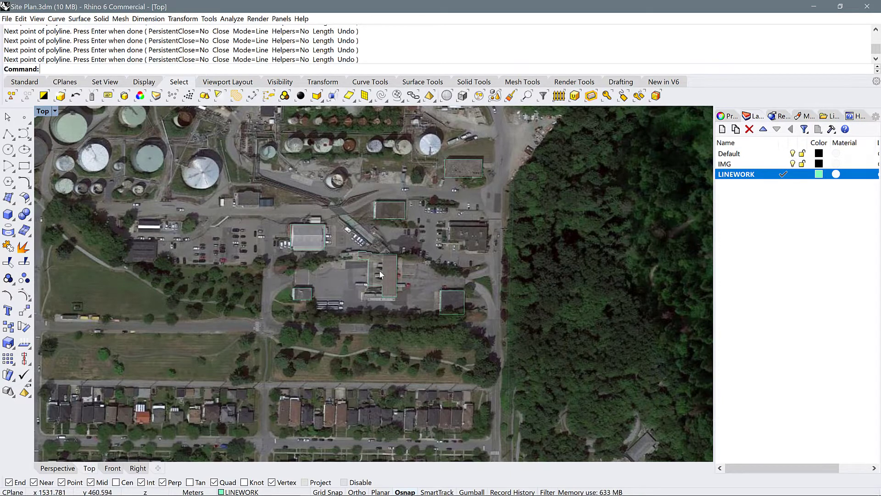
click(385, 252)
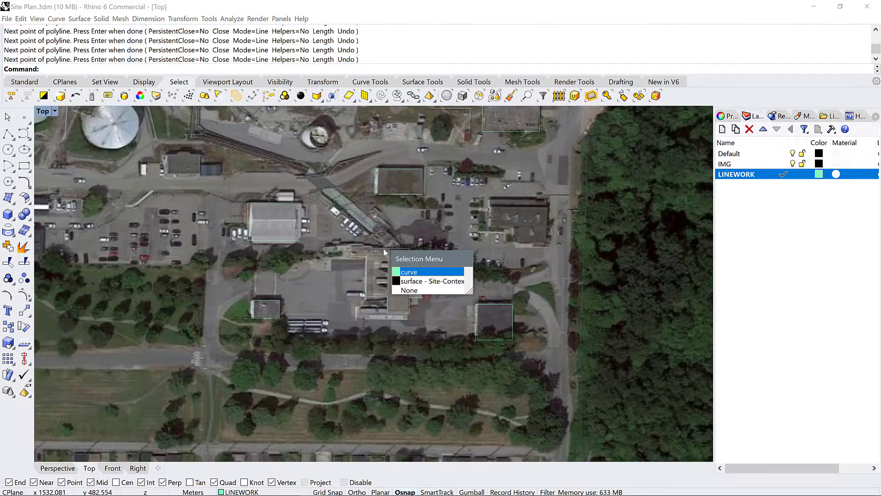
click(408, 271)
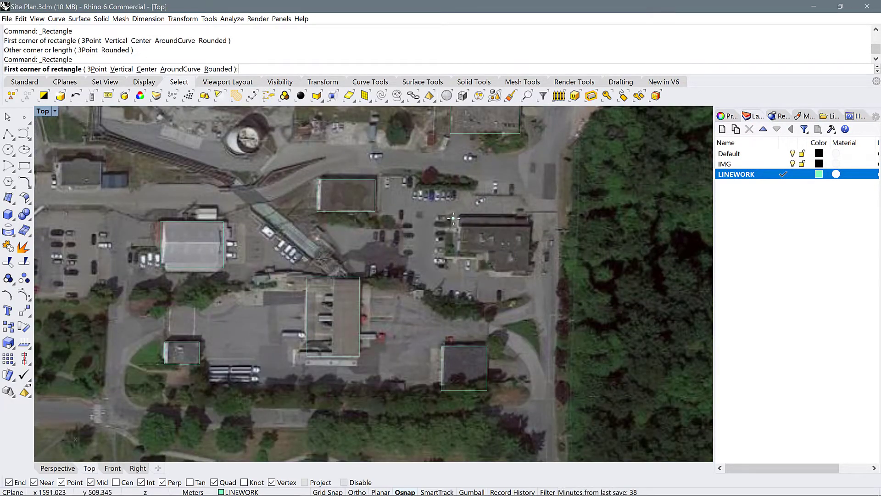
Step: Draw a corner-to-corner rectangle around the grey-roofed building
click(456, 218)
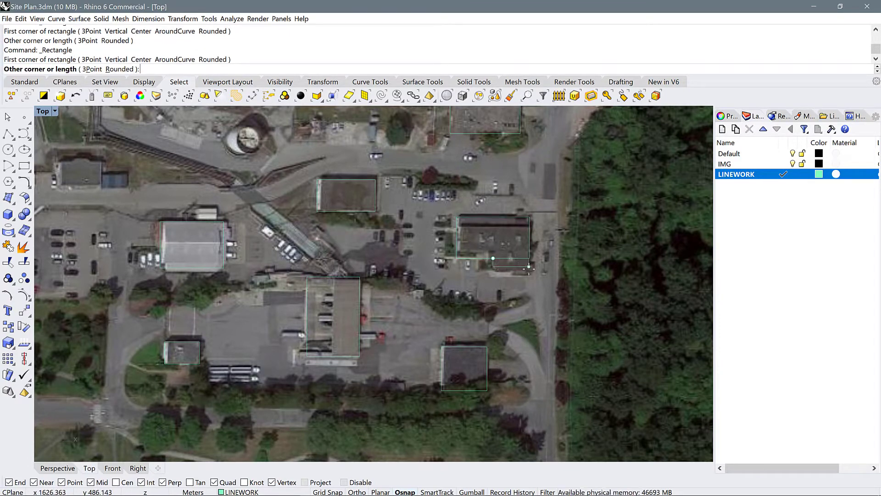
click(526, 271)
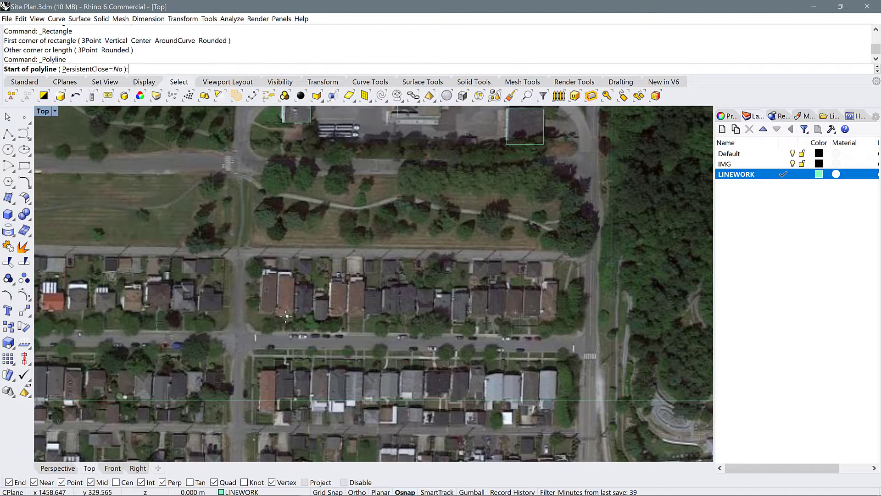
mouse_move(286, 274)
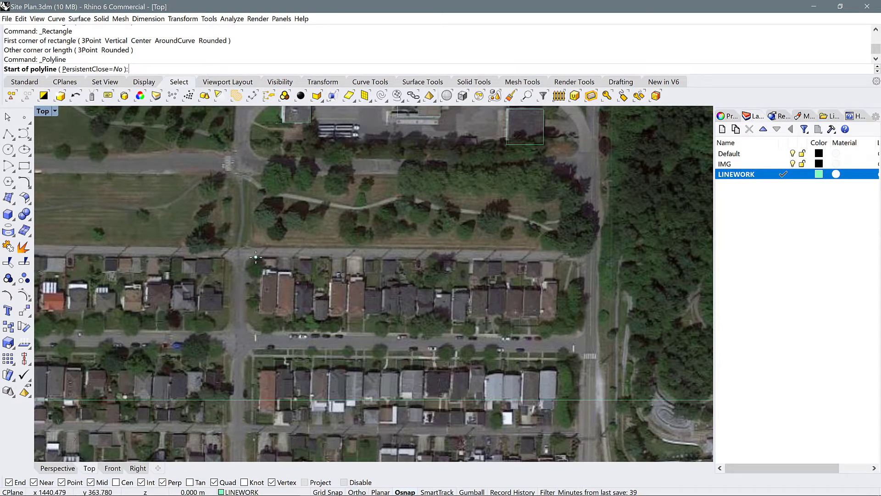
mouse_move(252, 426)
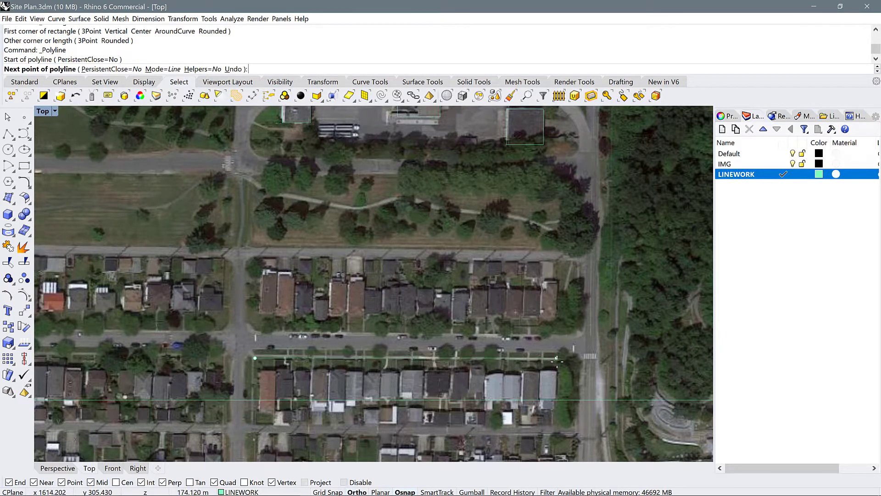
Step: Outline the southern and northern house blocks with closed polylines
click(556, 358)
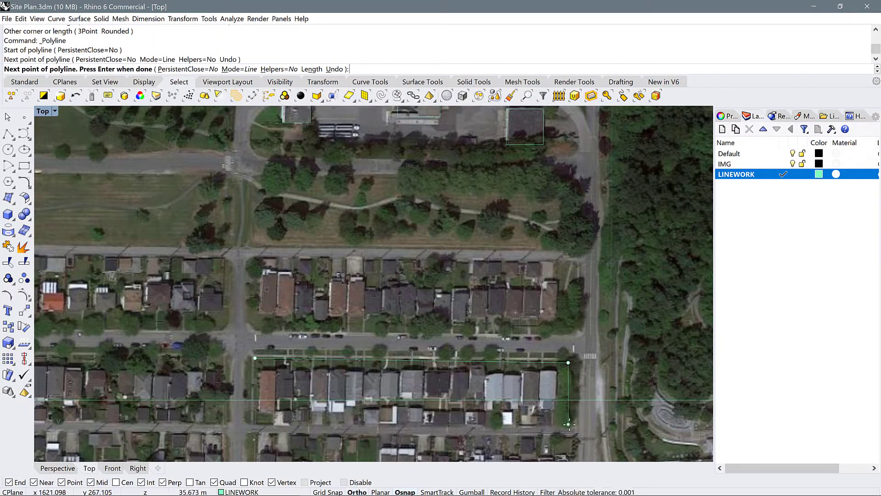
click(254, 424)
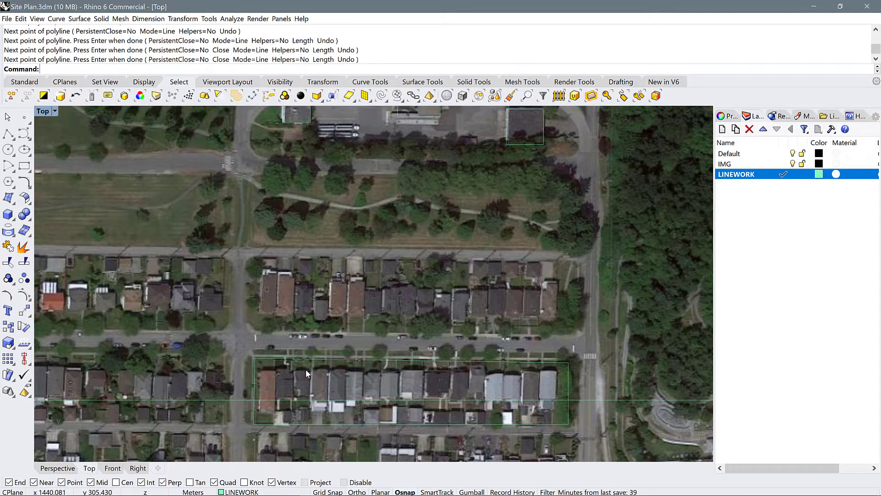
mouse_move(573, 423)
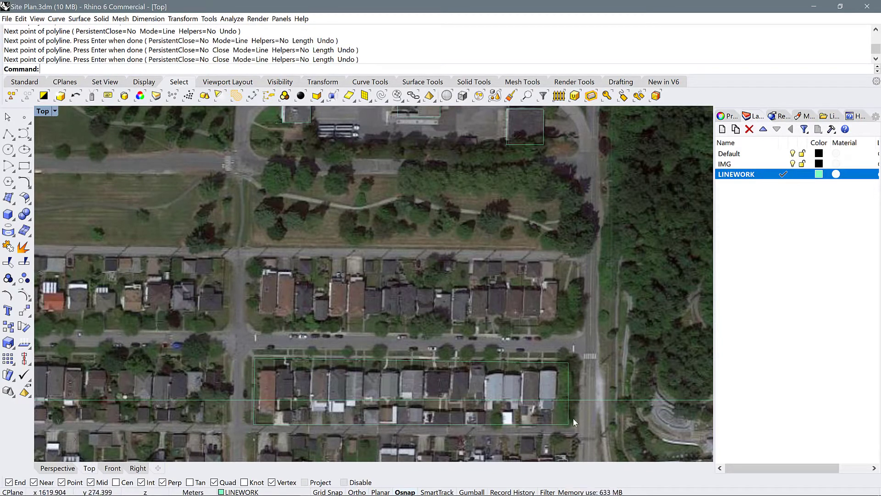
mouse_move(572, 389)
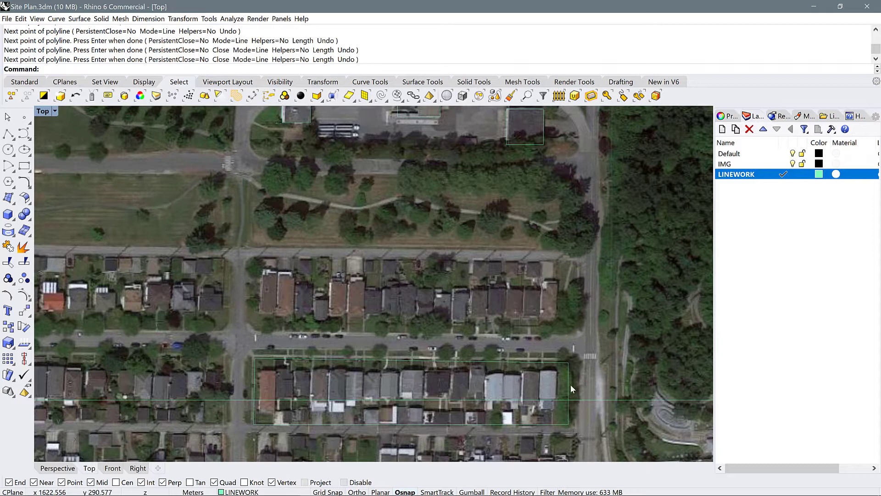
mouse_move(573, 426)
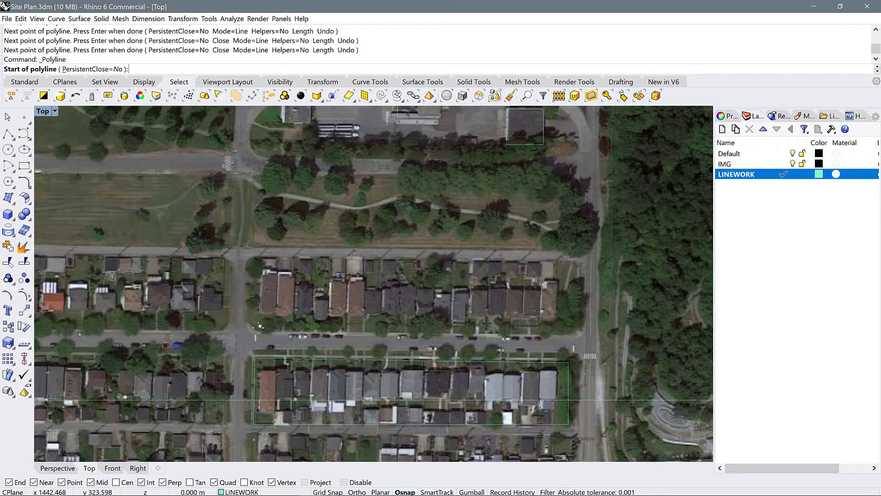
click(257, 327)
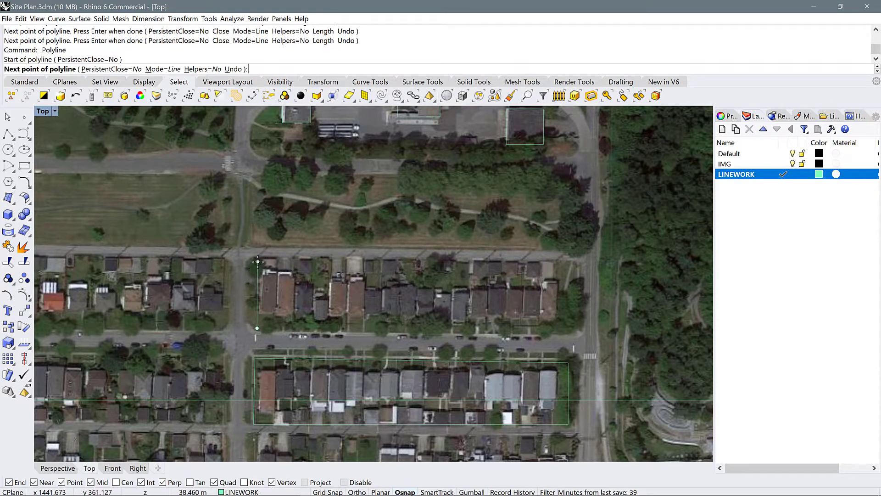
click(573, 258)
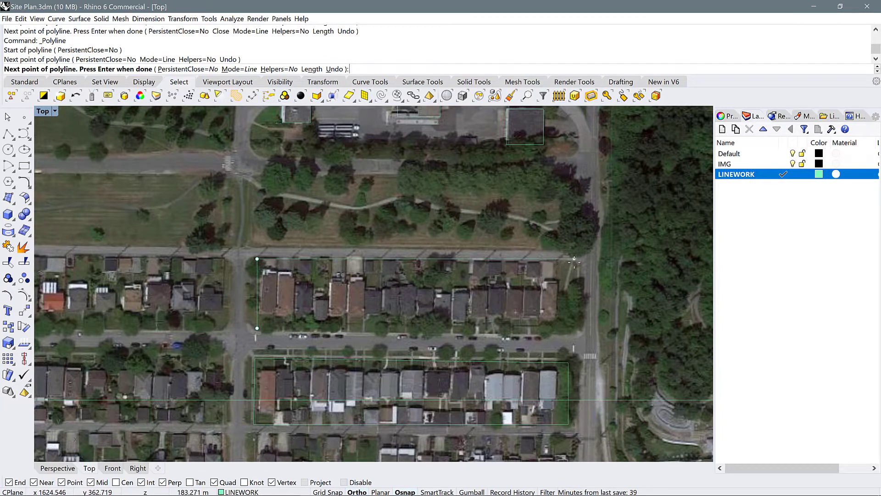
click(574, 258)
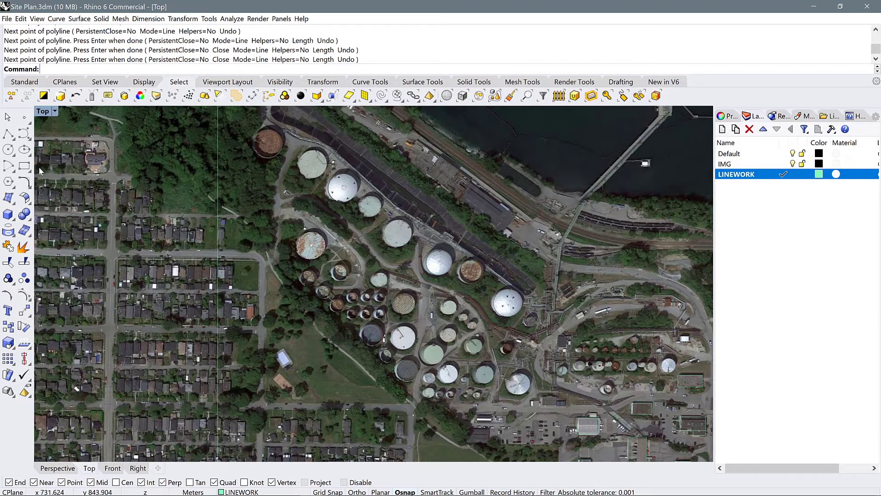
mouse_move(8, 150)
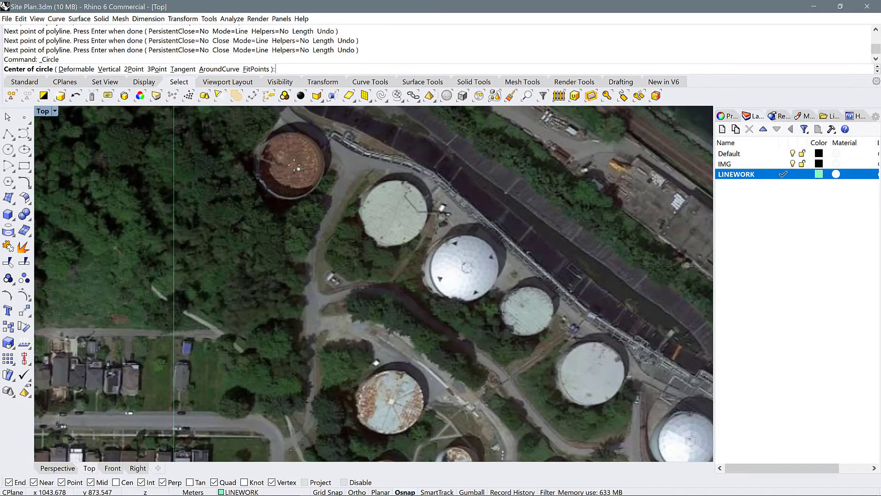
Step: Circle the rusty north-west tank, select the circle and copy it with C
click(288, 165)
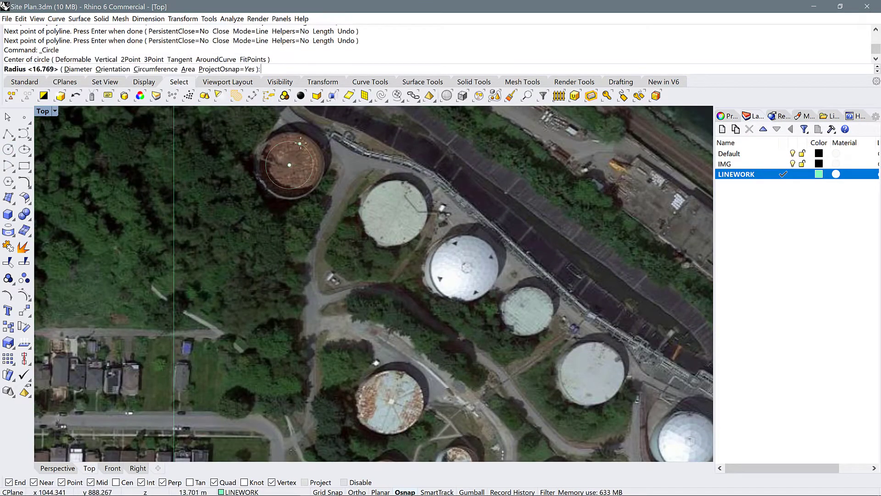
click(300, 143)
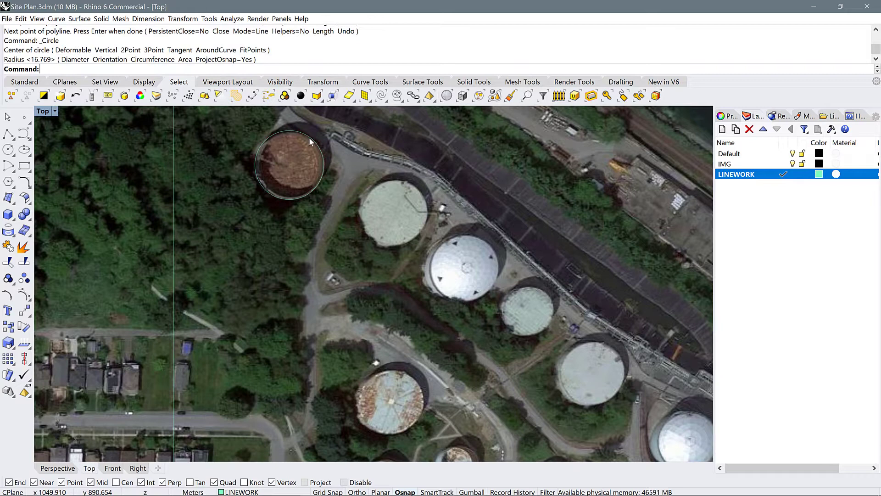
click(306, 139)
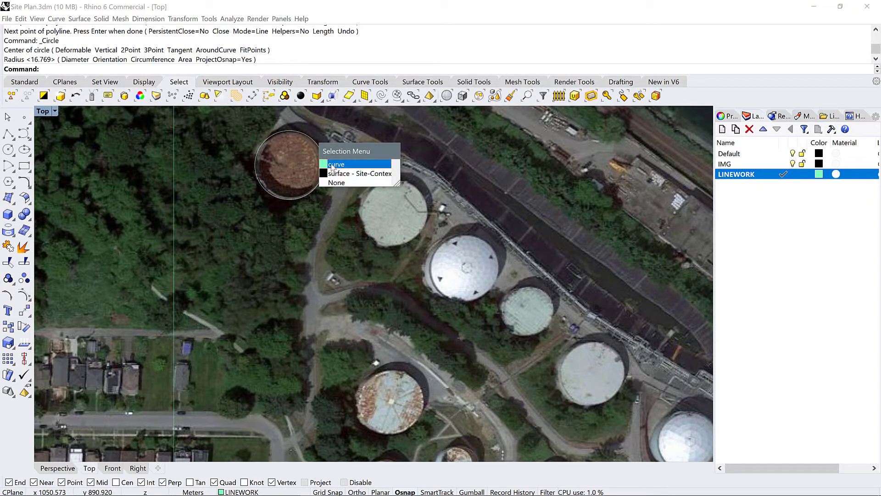
click(335, 164)
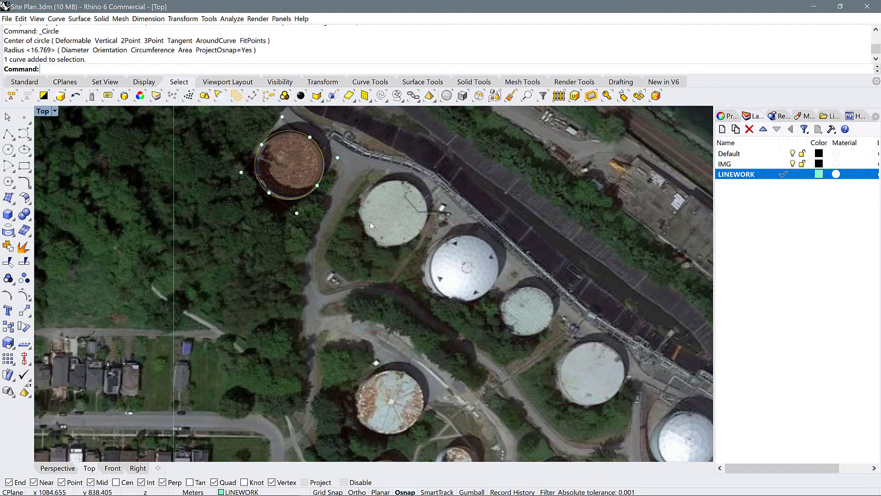
text(C)
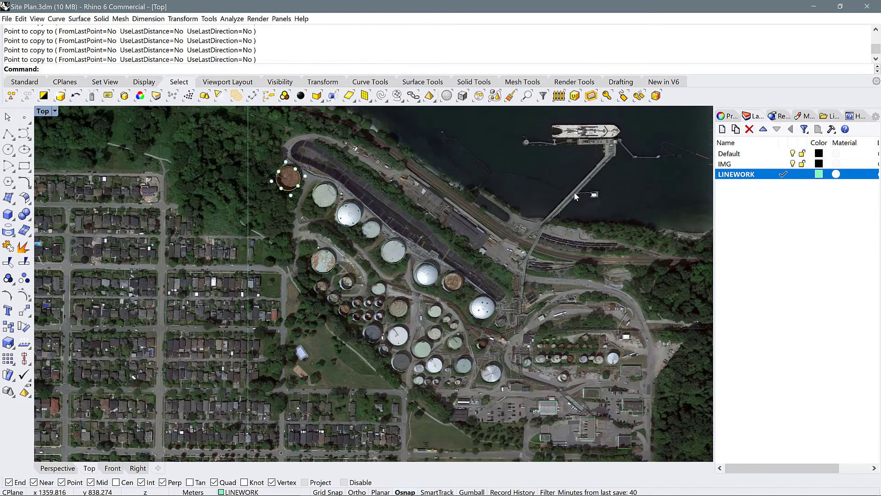
mouse_move(351, 345)
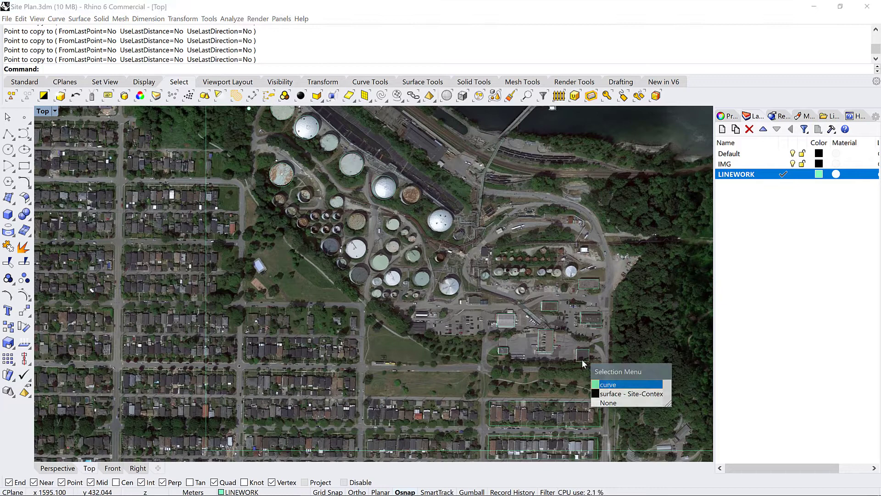
Step: Select the small building rectangle and the house-block polyline together
click(608, 384)
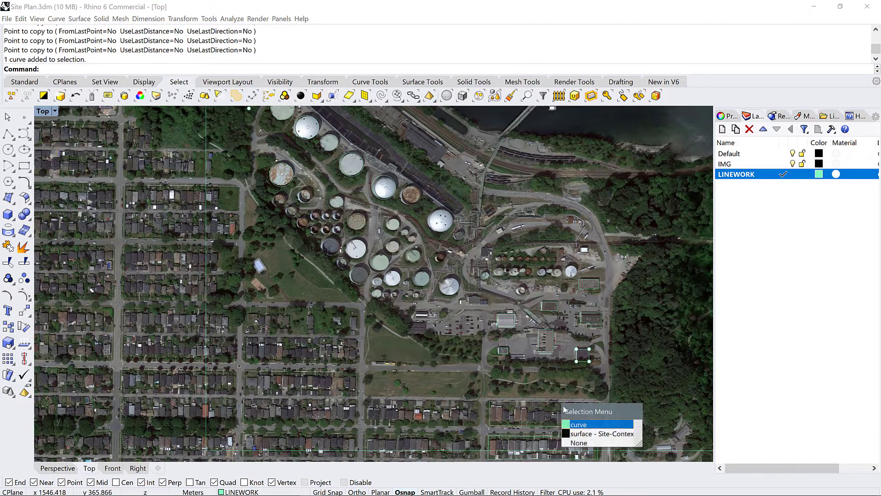
click(577, 424)
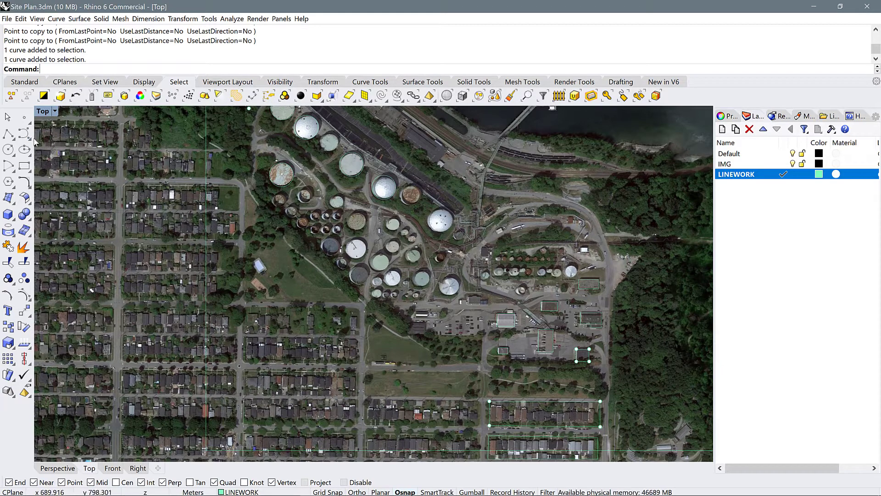
mouse_move(24, 135)
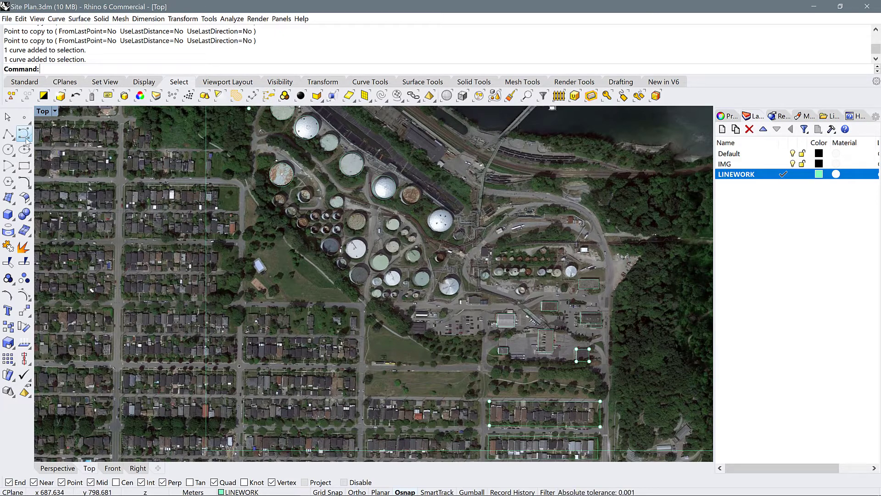
Step: Draw an interpolated curve along the dark strip's edge, then pick a curve point
click(24, 133)
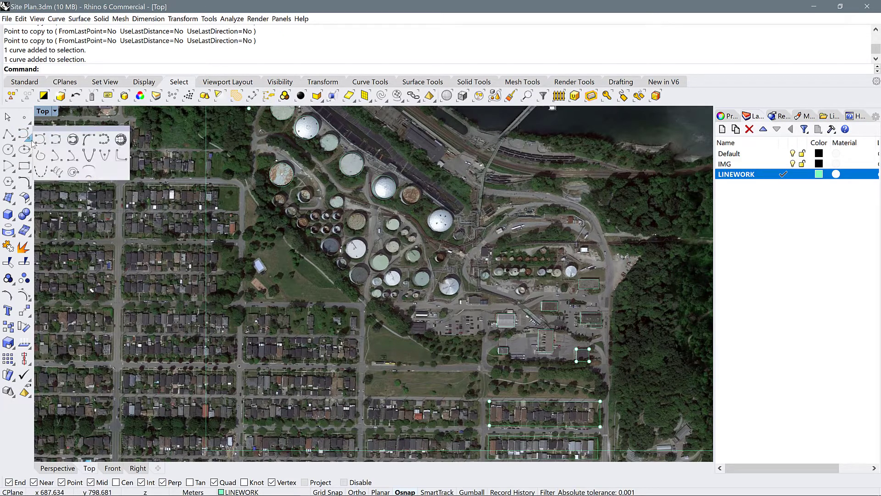
mouse_move(56, 138)
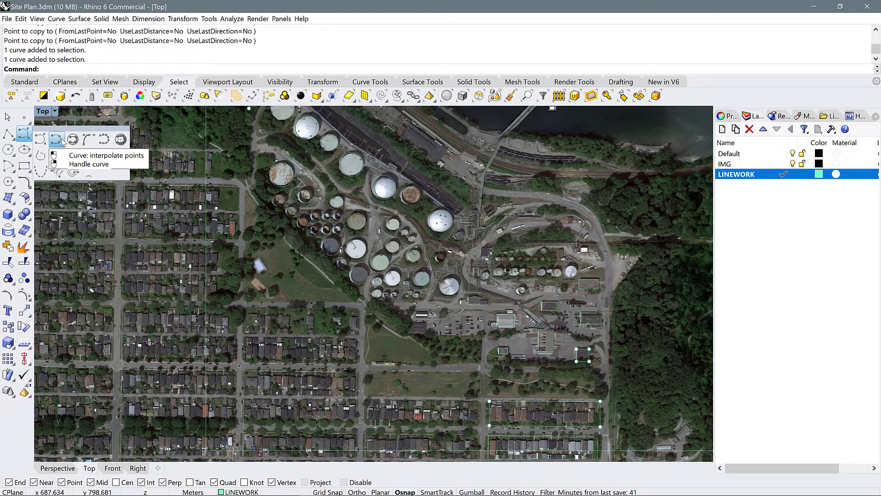
click(57, 140)
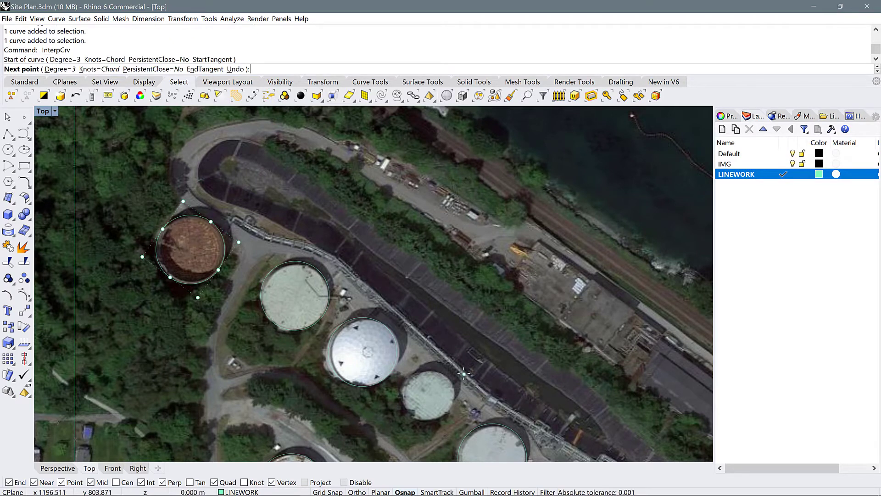
click(464, 373)
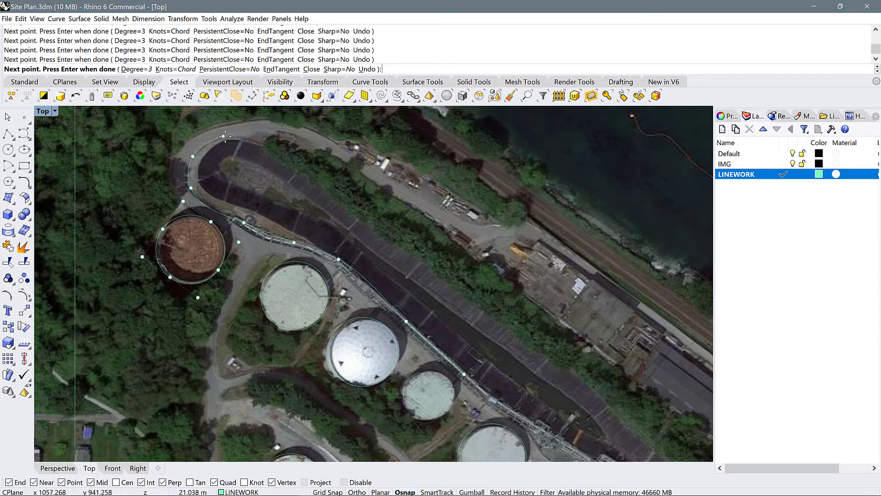
click(338, 170)
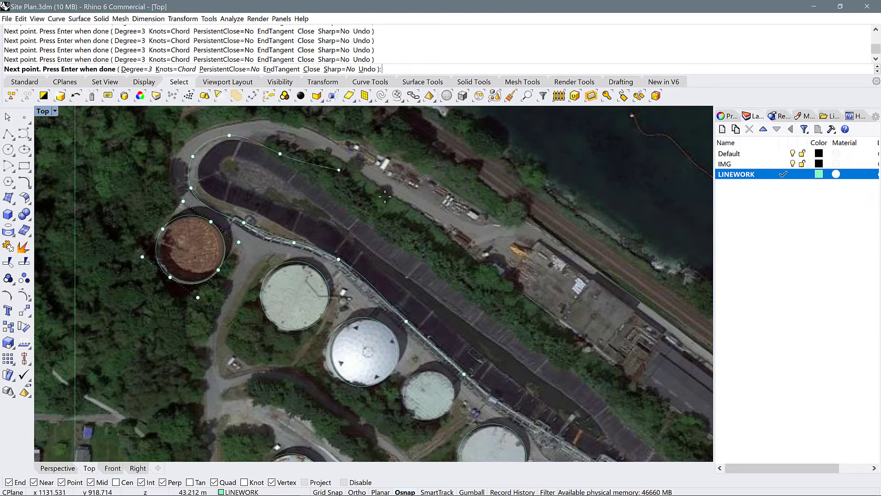
scroll(down, 3)
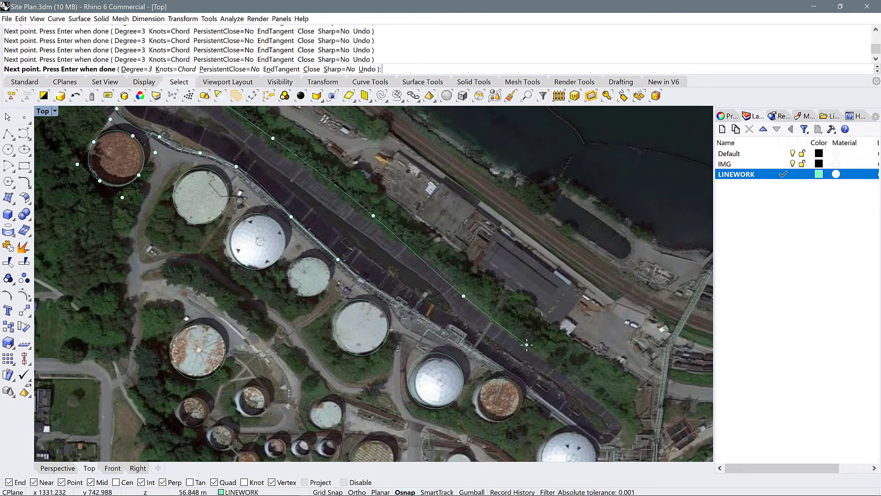
scroll(down, 3)
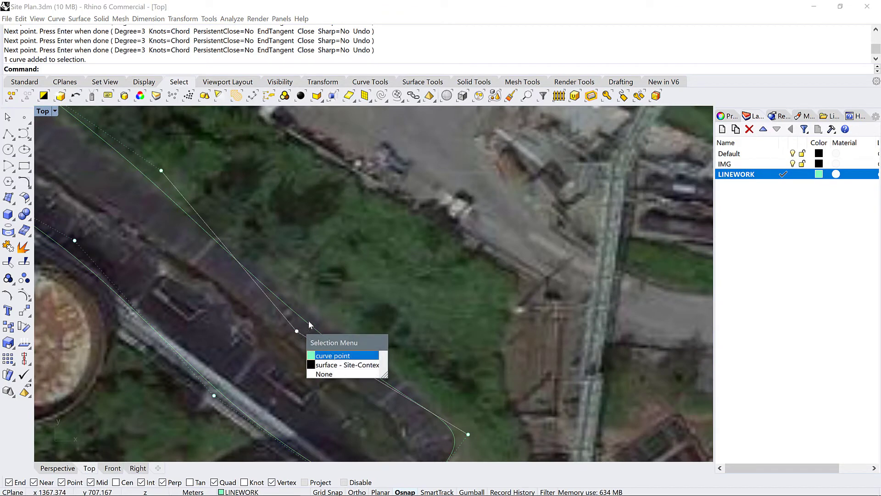
click(333, 355)
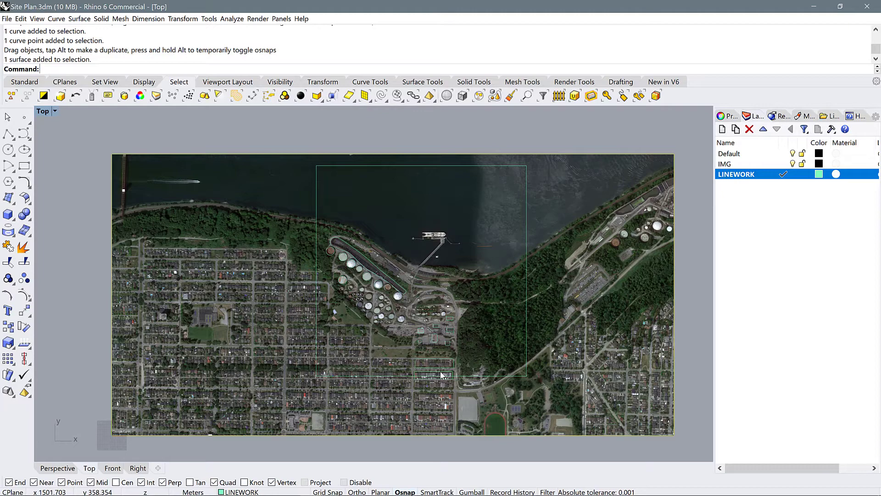
mouse_move(448, 393)
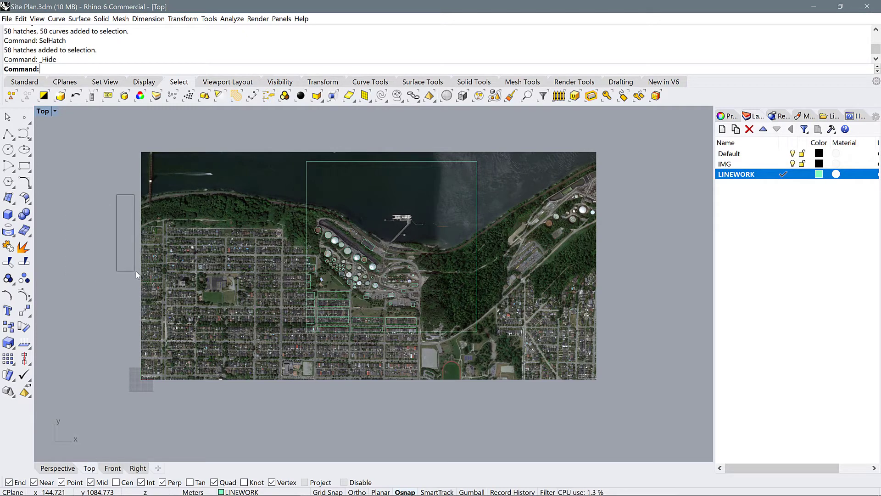
Step: Fill the building outlines with Solid hatches and hide the IMG aerial image layer
click(725, 163)
text(Hatch)
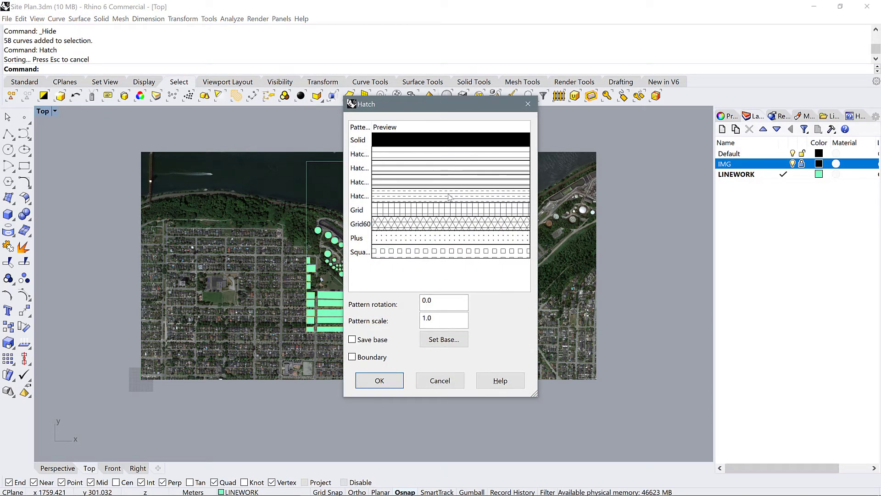
click(358, 139)
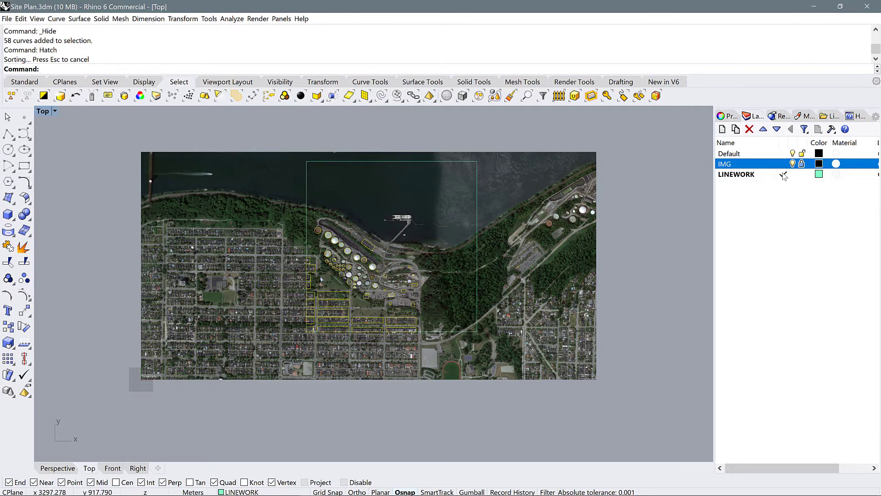
click(792, 163)
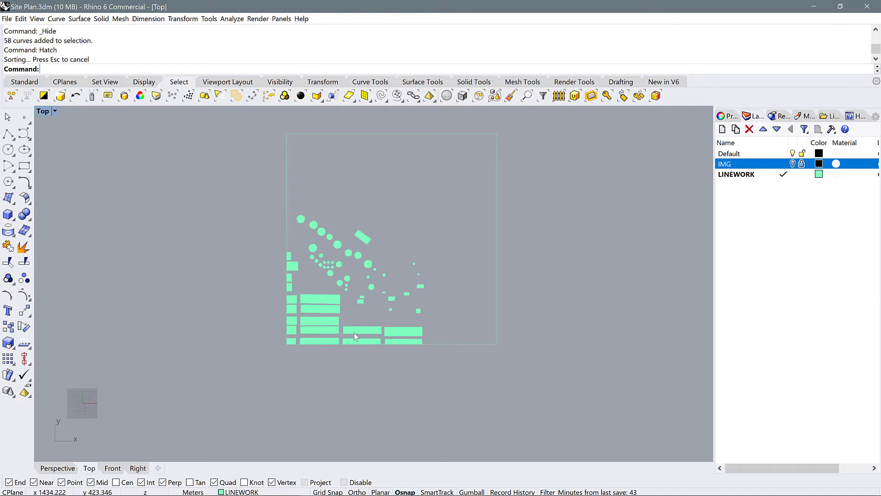
mouse_move(347, 252)
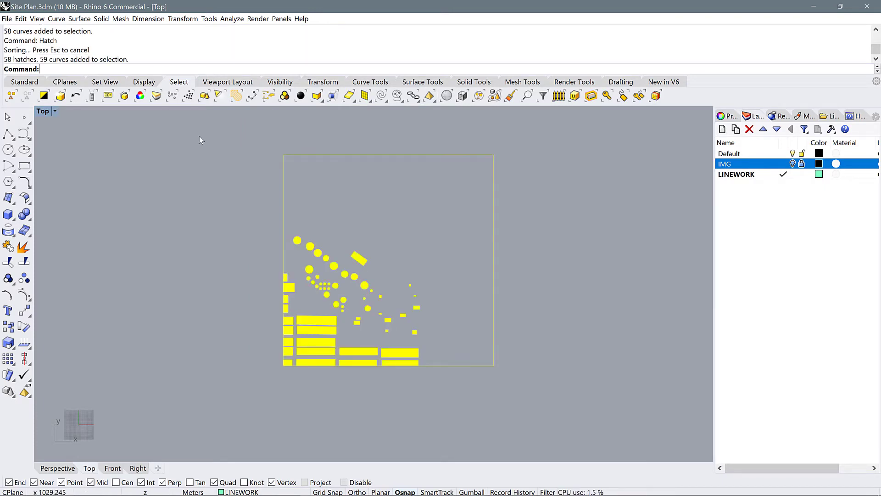
Step: Export the selected shapes under the name 'Figure Ground_'
click(6, 18)
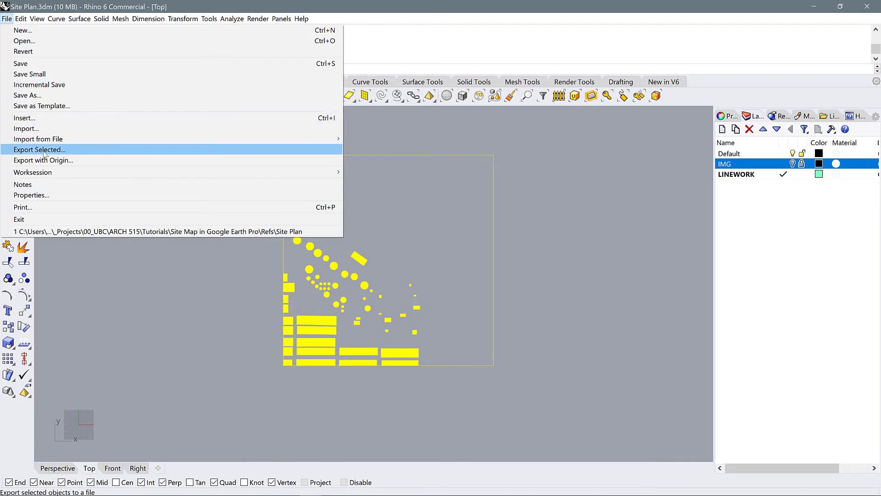
click(40, 150)
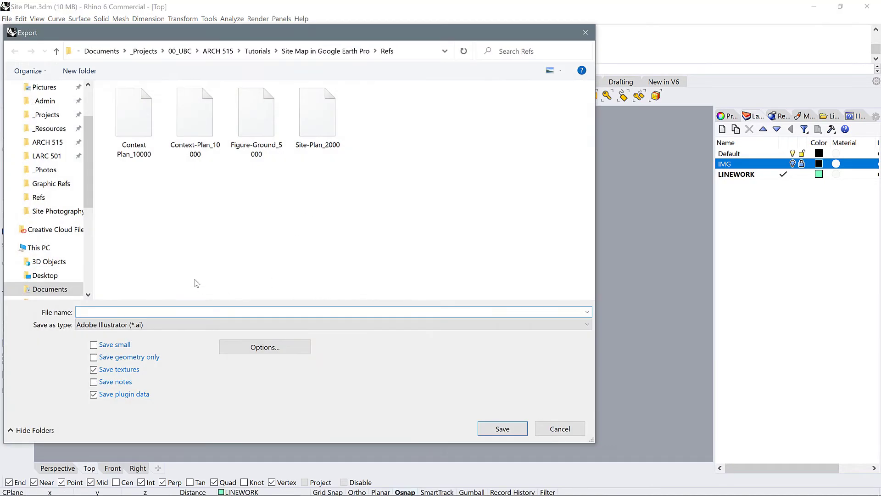
text(Figure-)
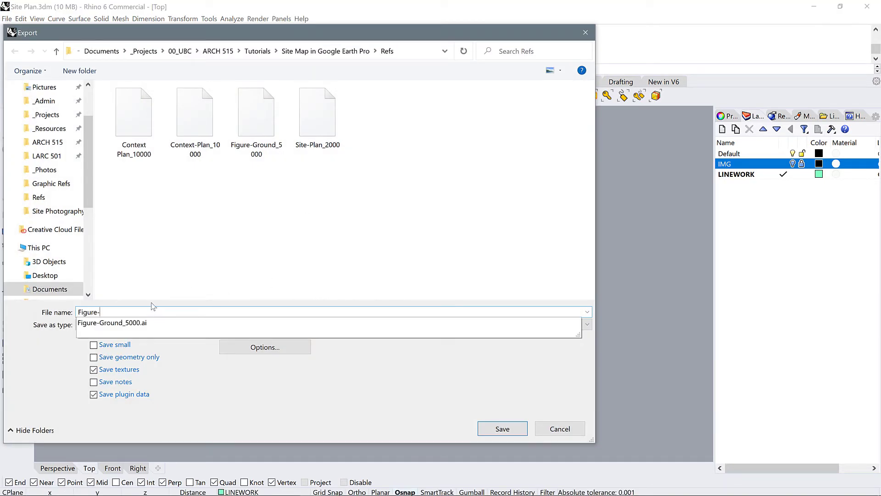
text(Figure Grou)
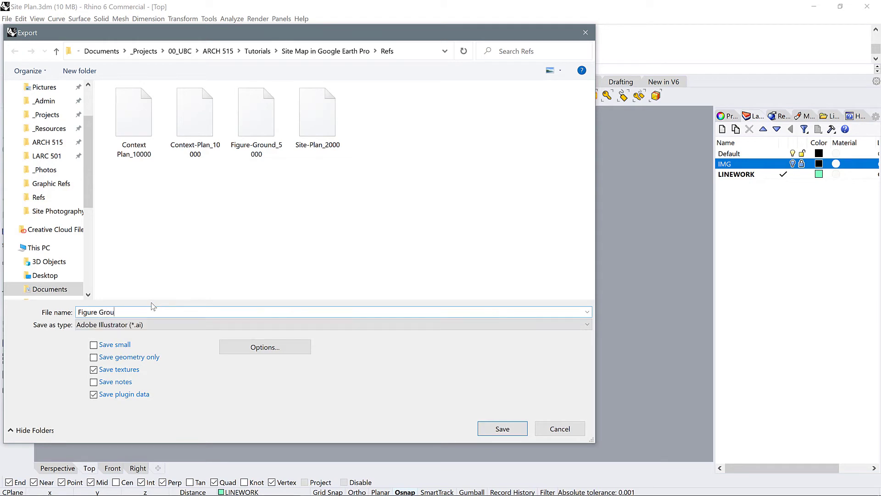
text(nd)
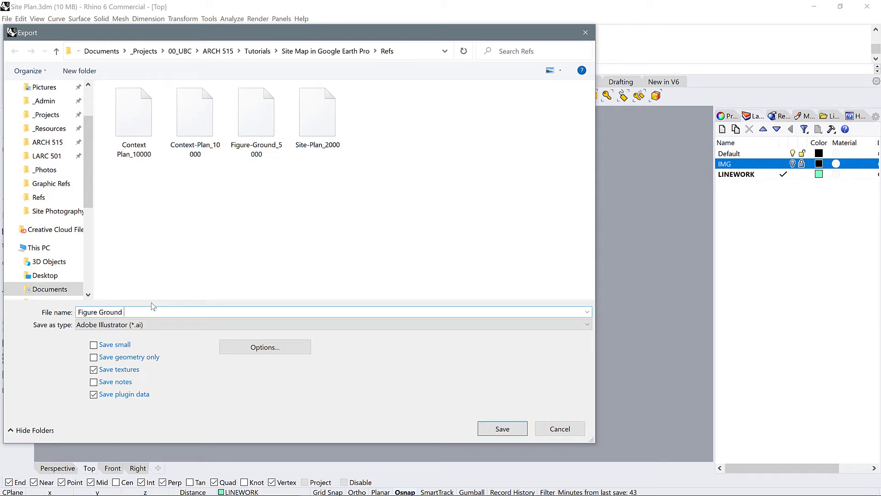
text(_5000)
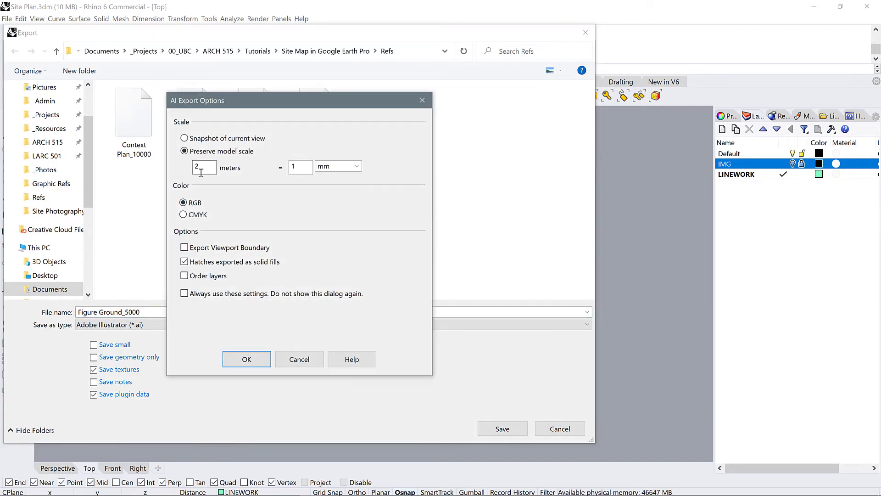
Step: Finish the name as 'Figure Ground_5000' and save it with 5 m = 1 mm scale
text(5)
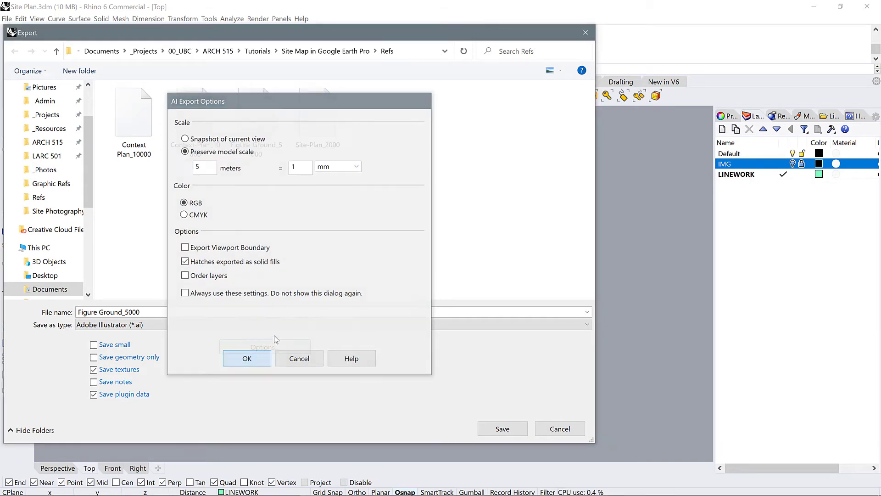
click(247, 358)
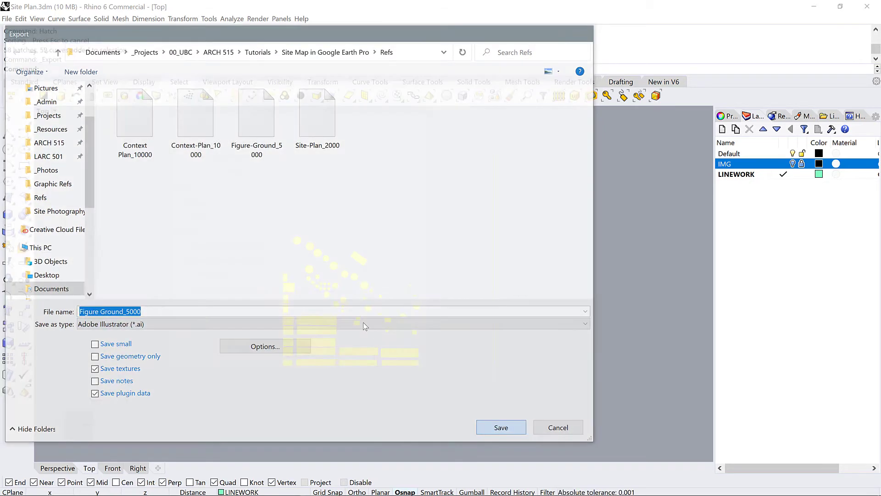
click(500, 427)
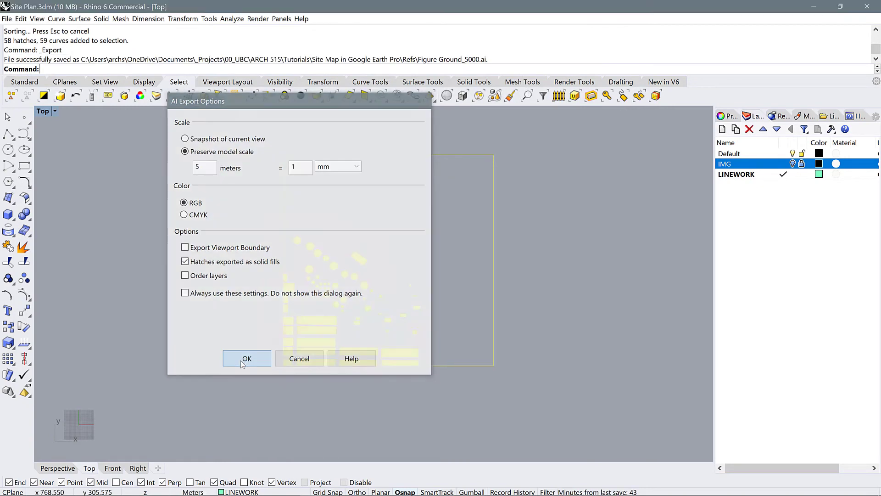
click(246, 358)
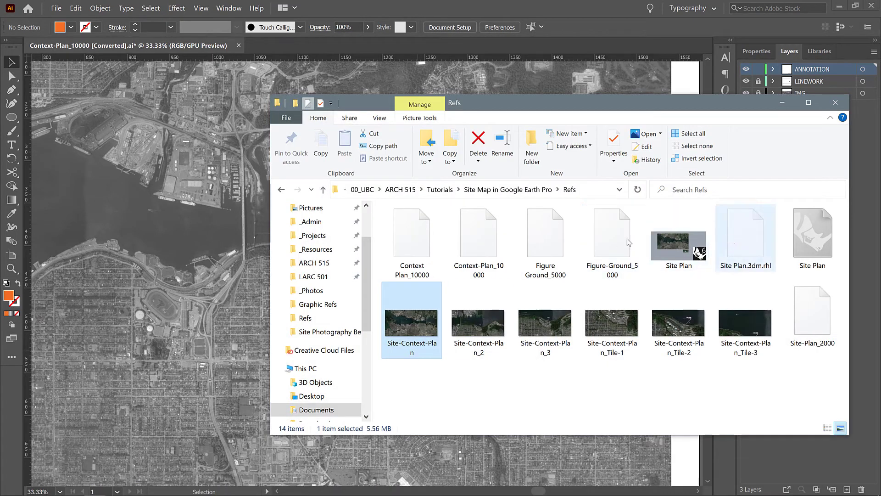
Step: Open Figure Ground_5000 from File Explorer in Illustrator
click(544, 233)
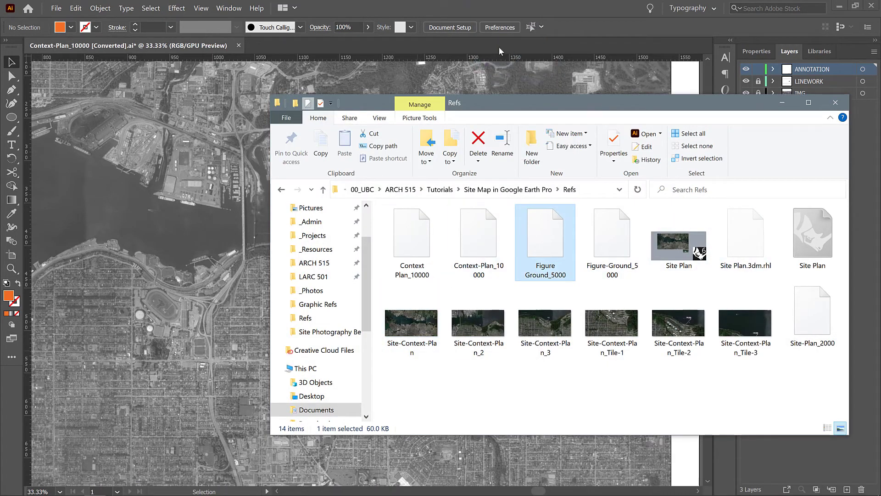
double_click(544, 233)
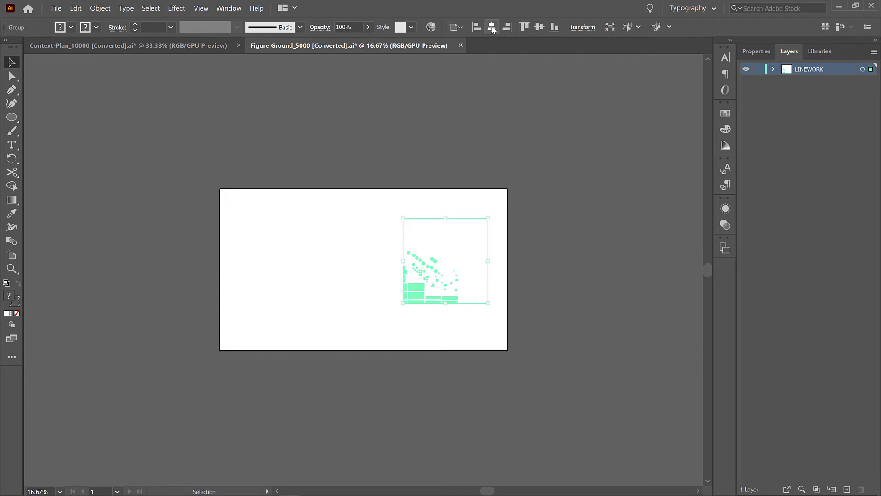
Step: Drag the artboard's left, right, top and bottom edges in to the square frame
click(491, 27)
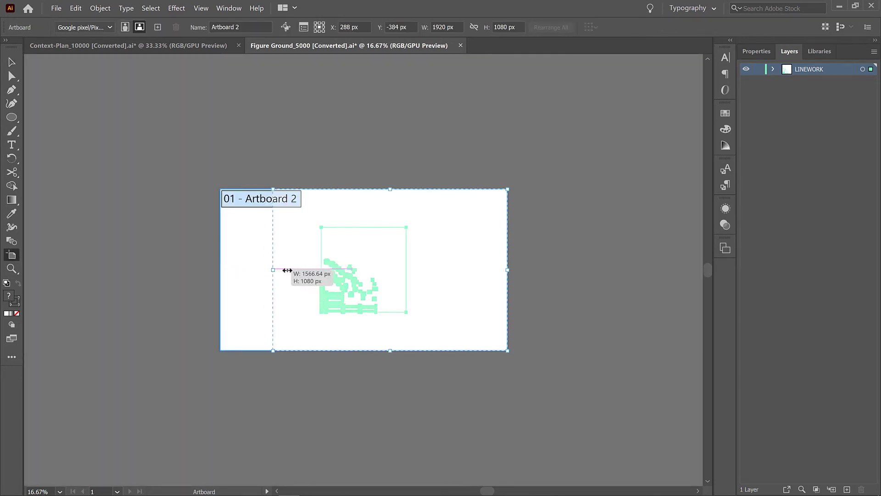
drag(272, 270, 502, 270)
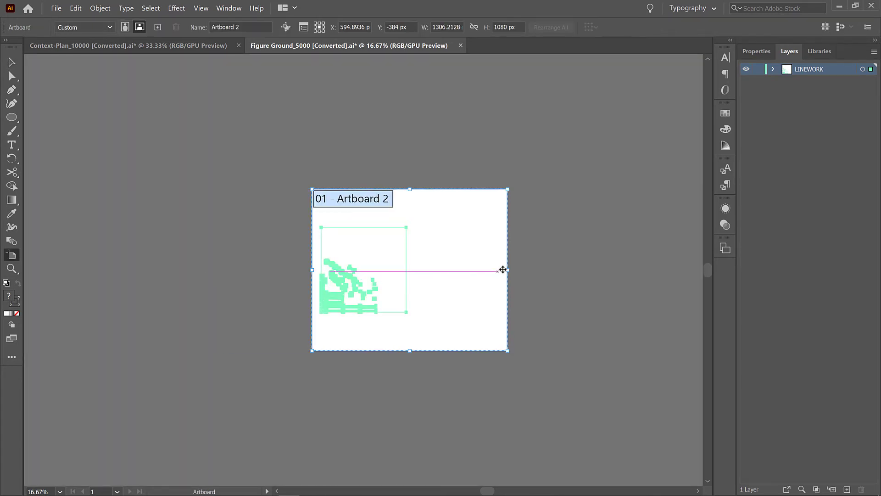
drag(506, 269, 414, 266)
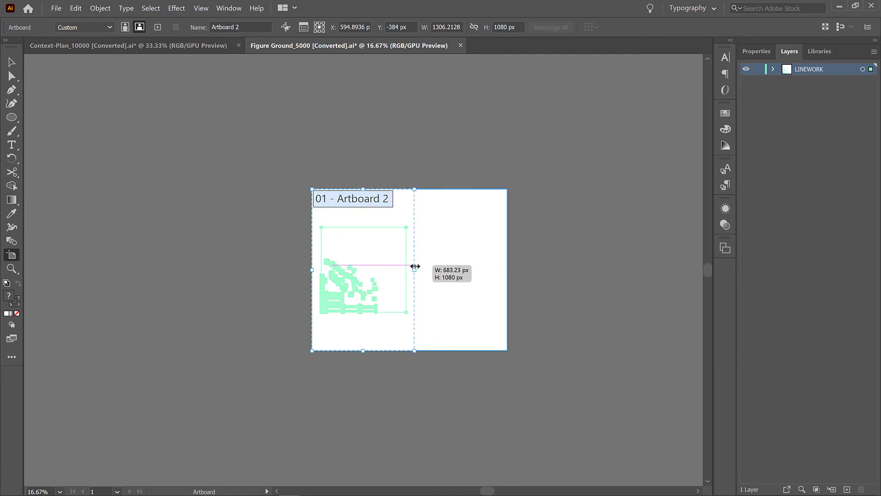
drag(415, 269, 363, 220)
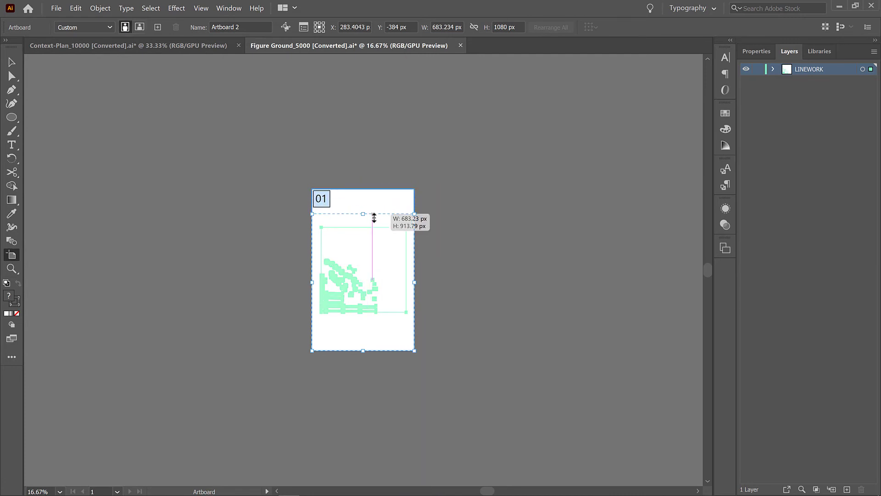
drag(373, 217, 364, 353)
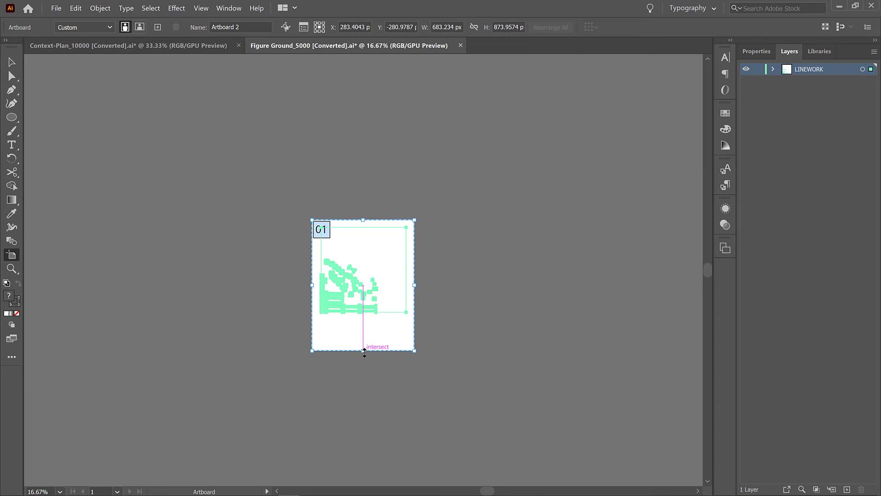
drag(364, 353, 364, 322)
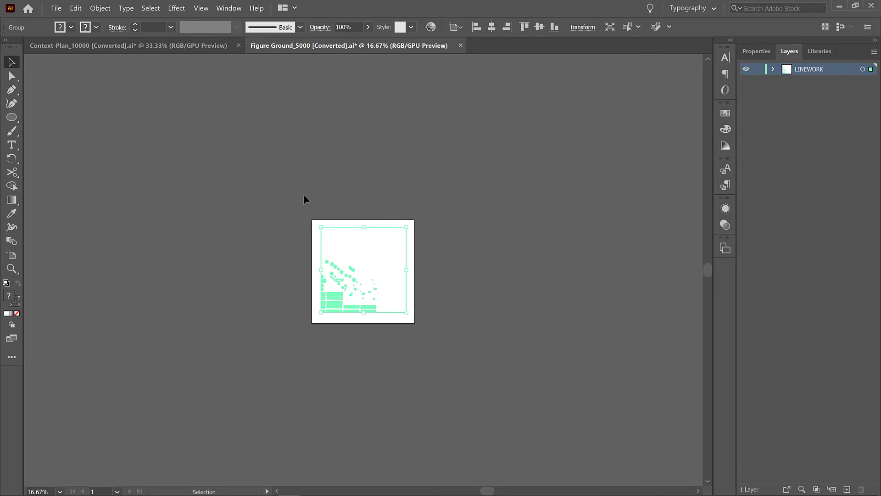
click(538, 27)
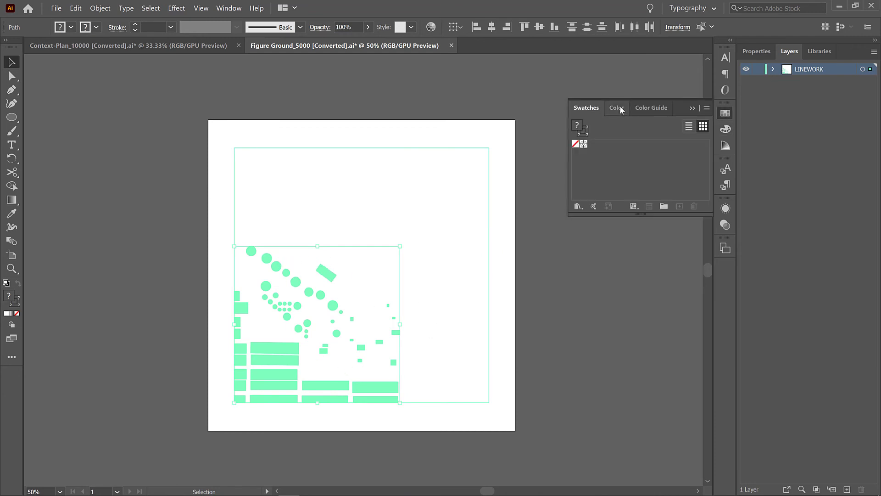
Step: Fill the buildings black in the Color panel, then switch to the frame's stroke colour
click(617, 107)
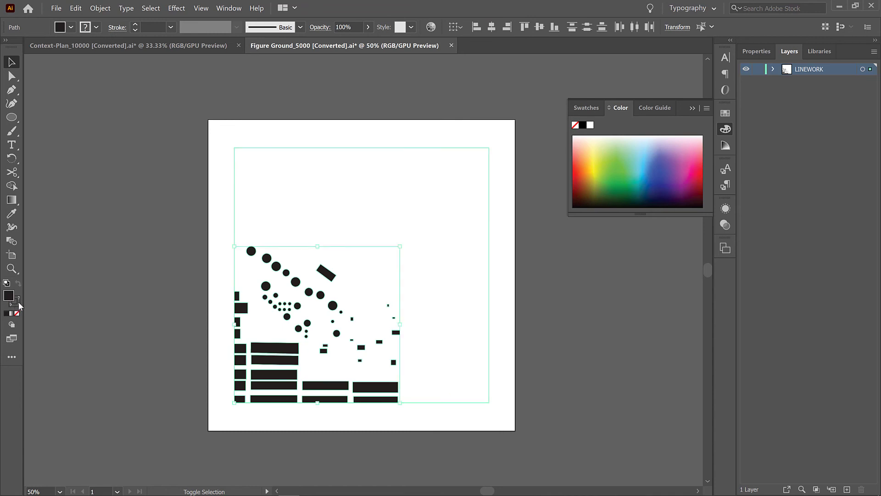
mouse_move(15, 302)
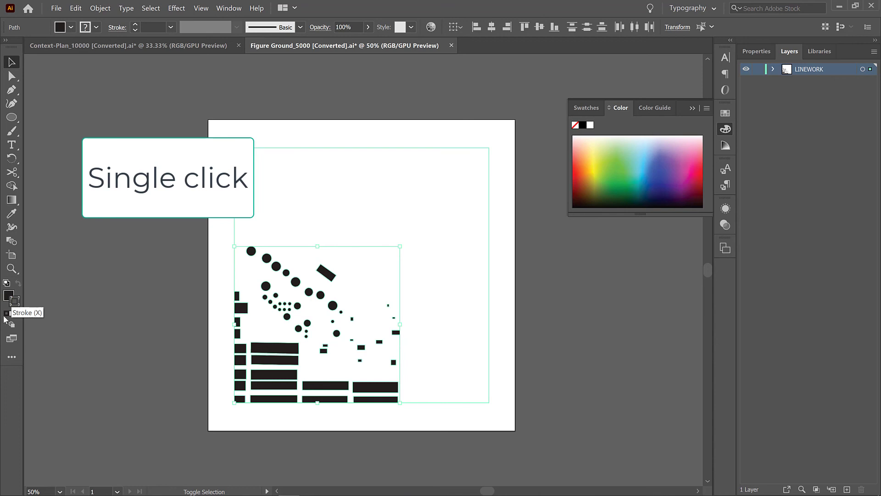
click(9, 296)
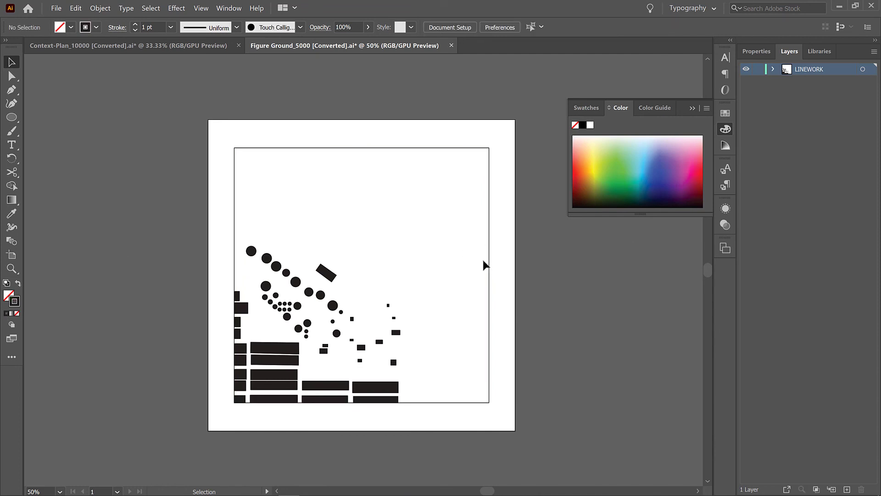
mouse_move(548, 378)
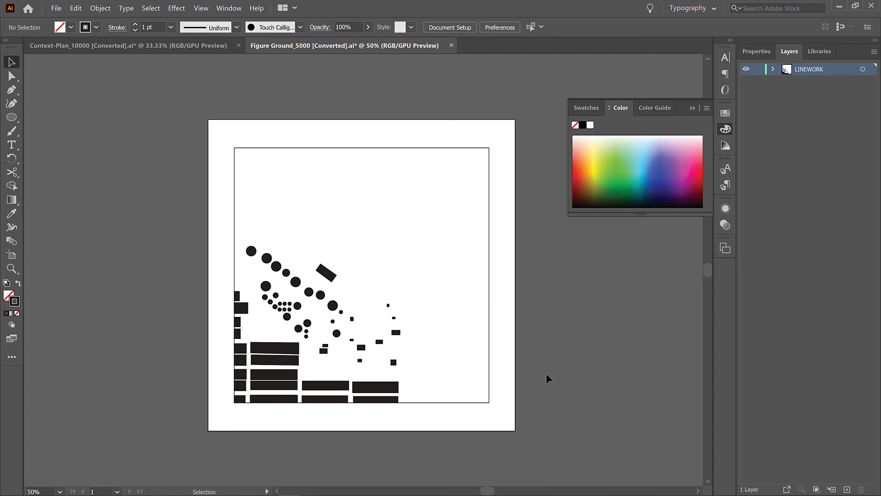